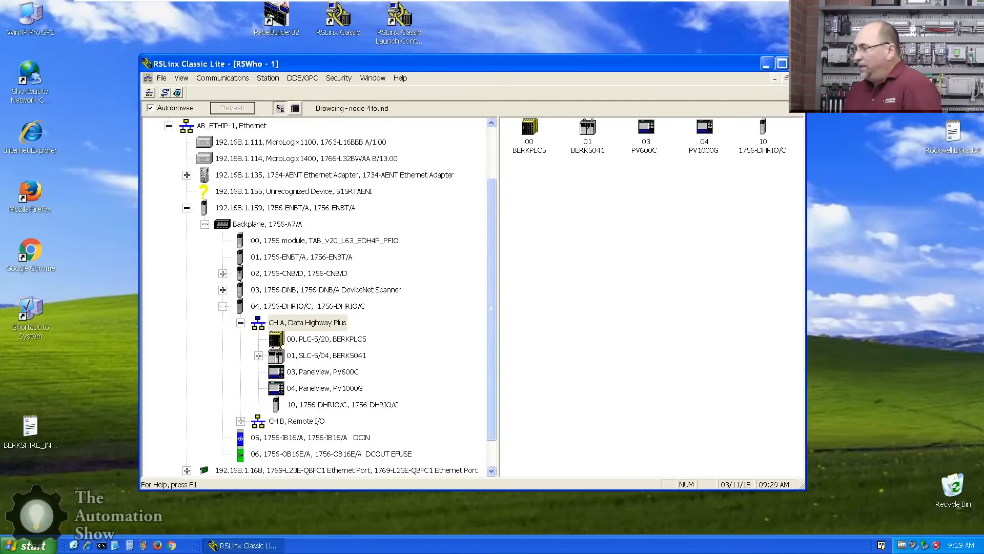
{"action": "mouse_move", "coordinate": [383, 294]}
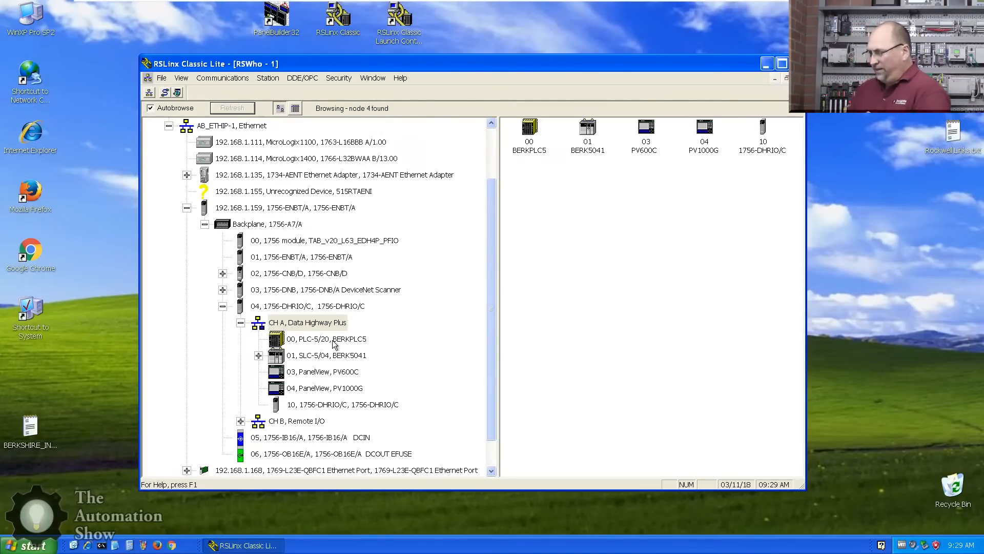
{"action": "mouse_move", "coordinate": [322, 383]}
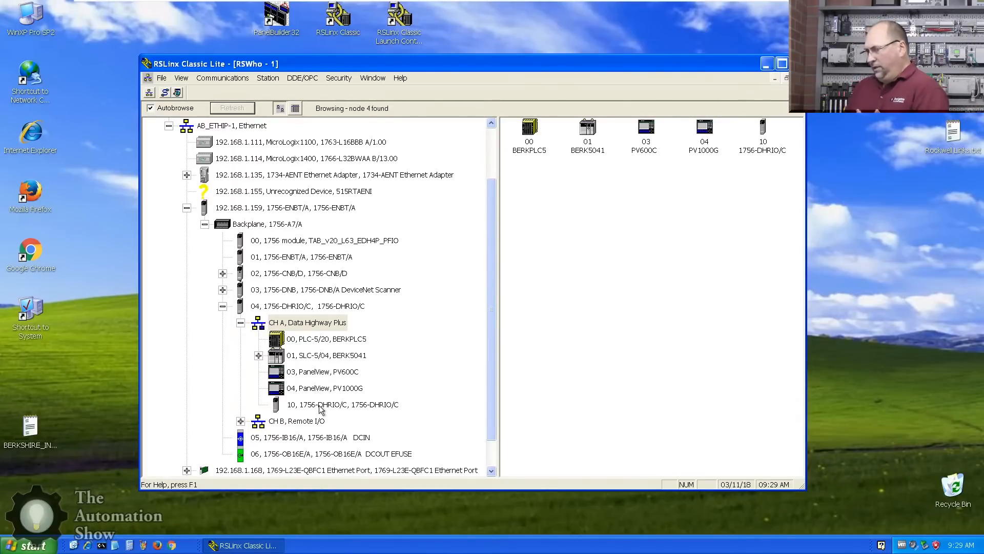
{"action": "mouse_move", "coordinate": [322, 332]}
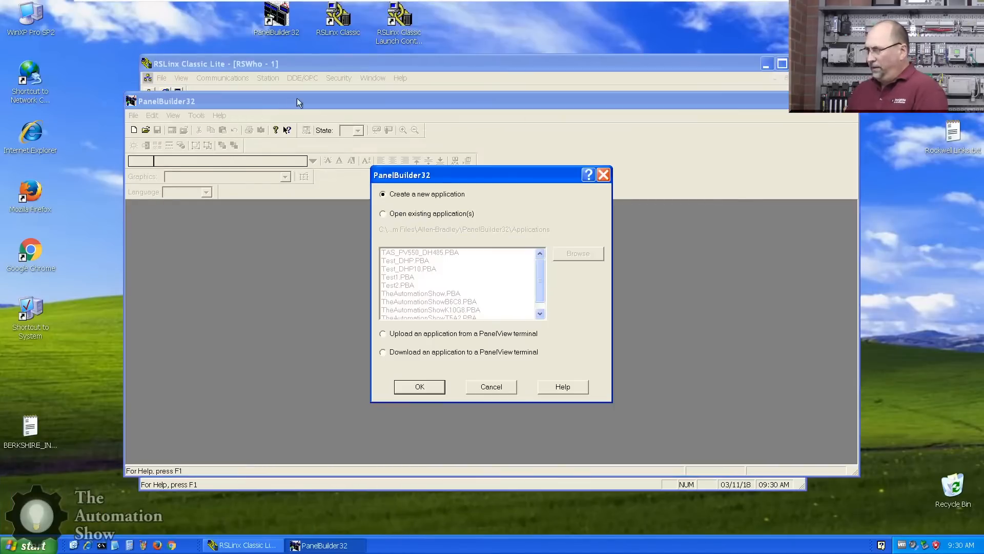
Step: Create application TAB_PVs_DHP: PV600, DH+, Keypad & Touch, FRN 4.00-4.09
{"action": "left_click", "coordinate": [419, 386]}
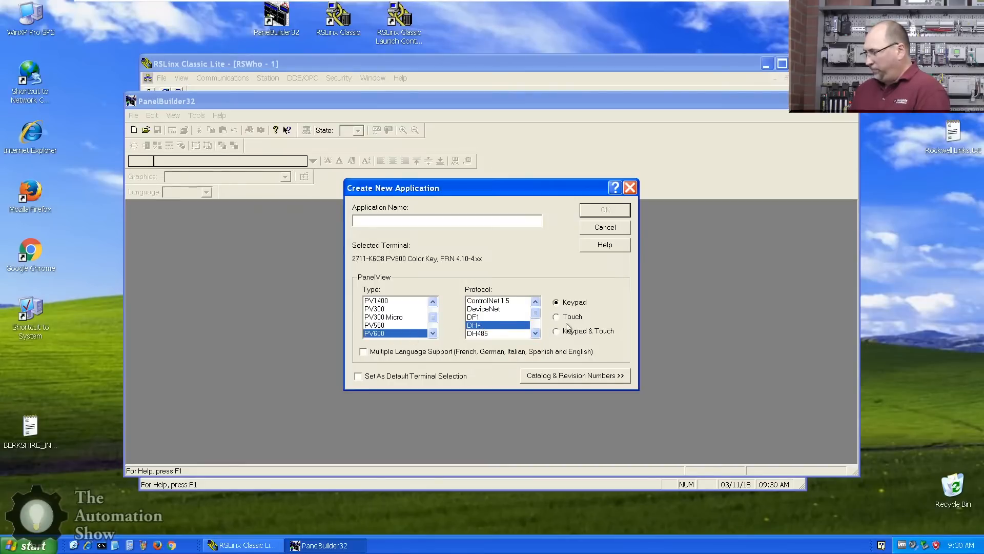
{"action": "left_click", "coordinate": [556, 331]}
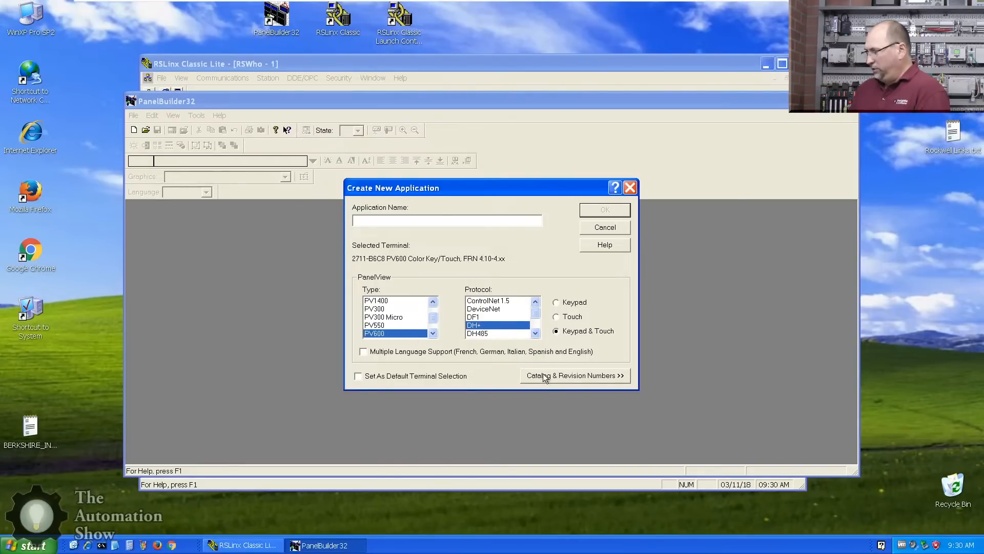
{"action": "left_click", "coordinate": [573, 375]}
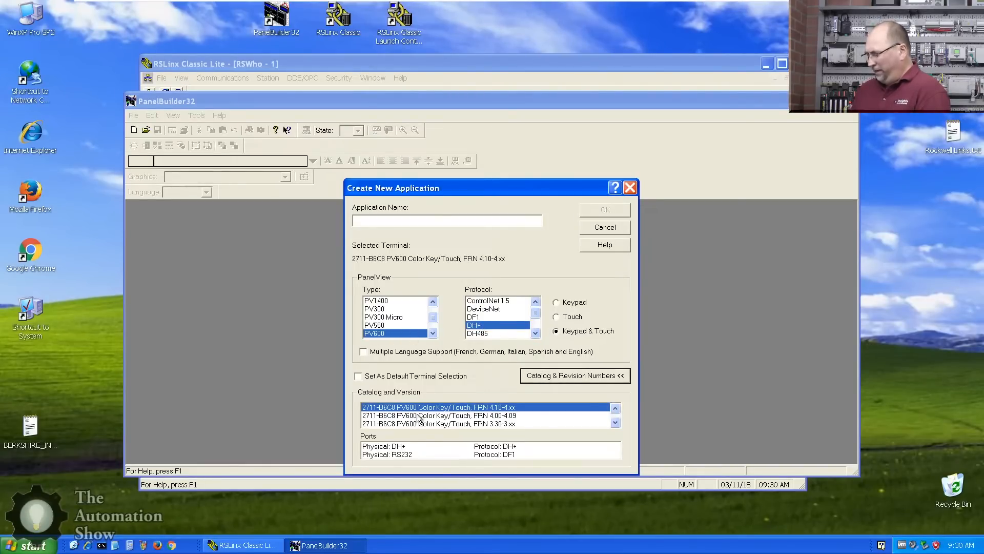
{"action": "left_click", "coordinate": [440, 415]}
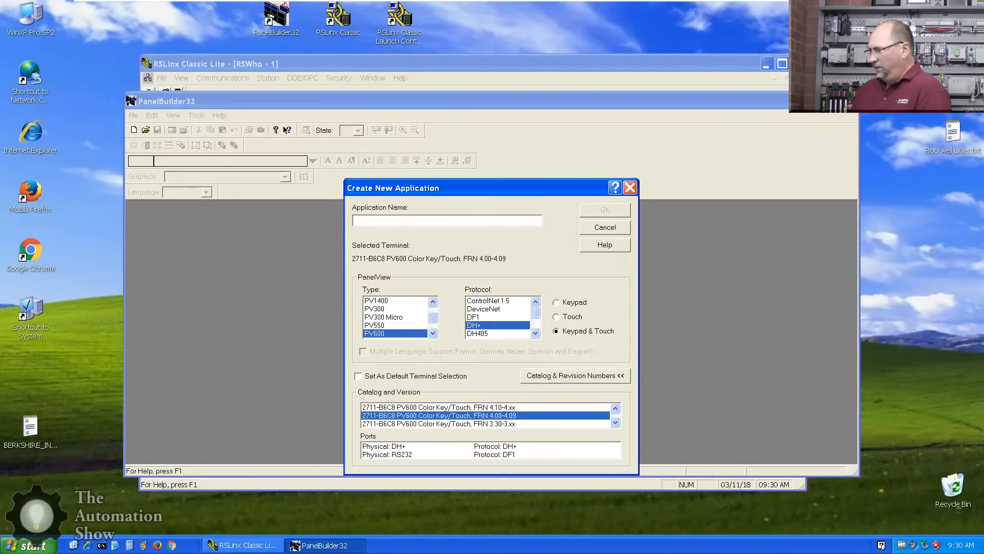
{"action": "type", "text": "TA"}
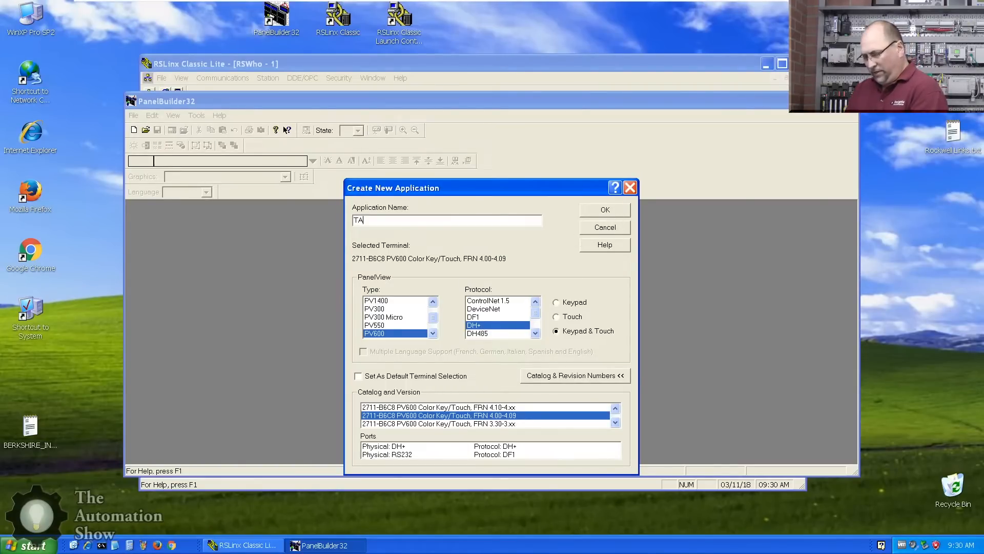
{"action": "type", "text": "B_PVs_DHP"}
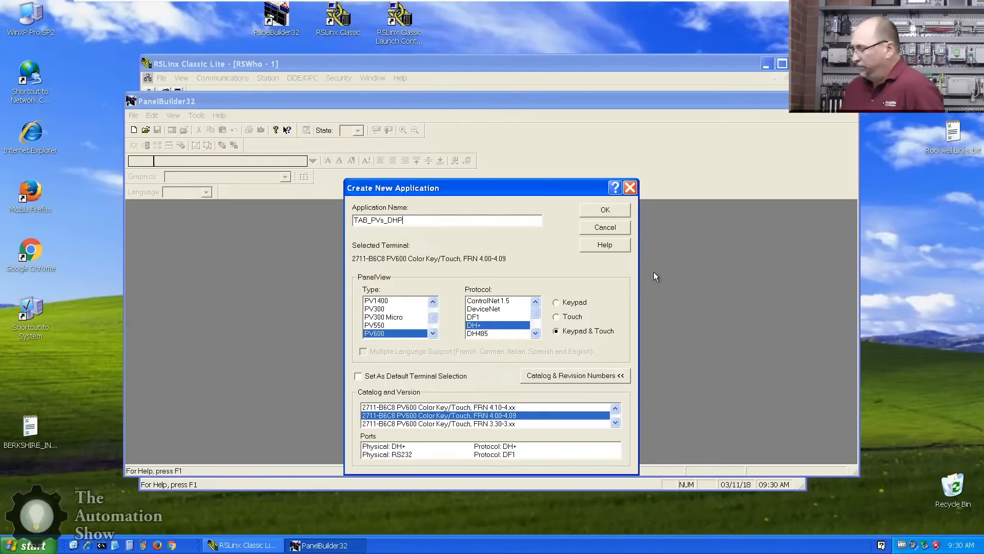
{"action": "mouse_move", "coordinate": [629, 241]}
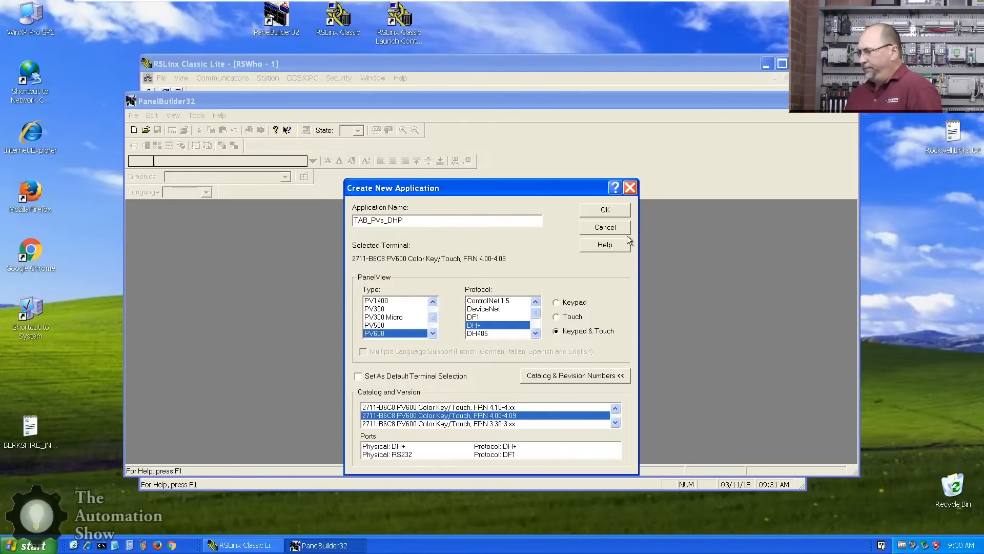
{"action": "left_click", "coordinate": [603, 209]}
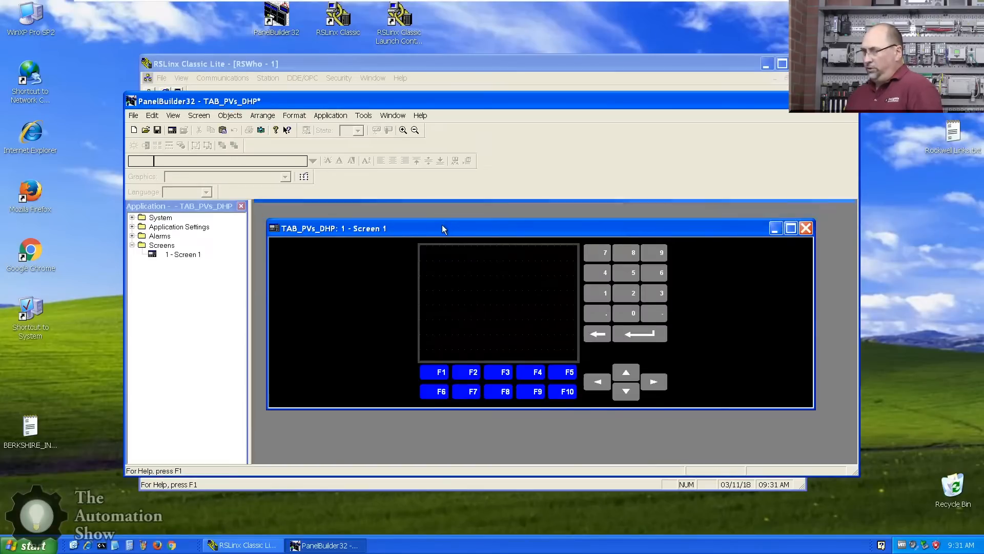
Step: Maximize Screen 1 and open Terminal Setup under Application Settings
{"action": "left_click", "coordinate": [790, 228]}
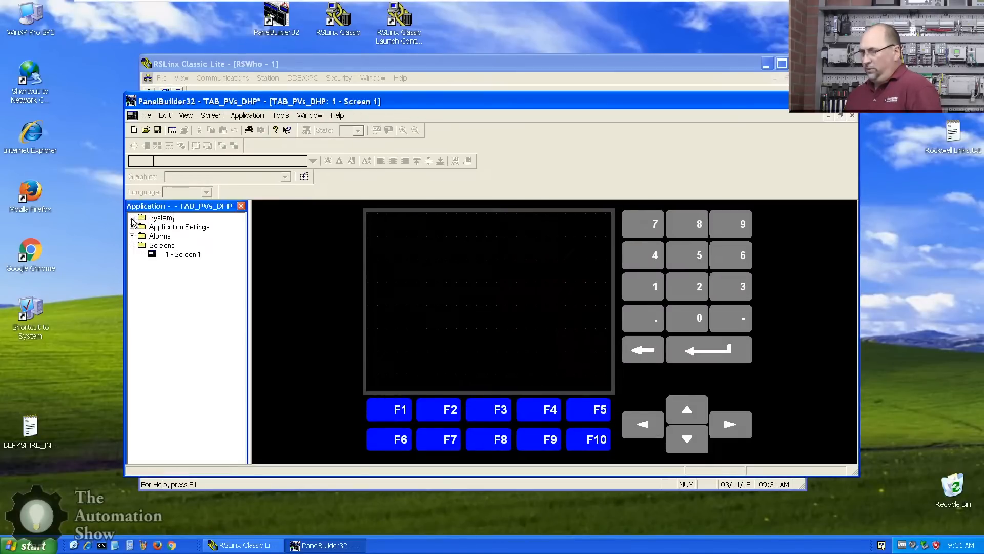
{"action": "left_click", "coordinate": [132, 217]}
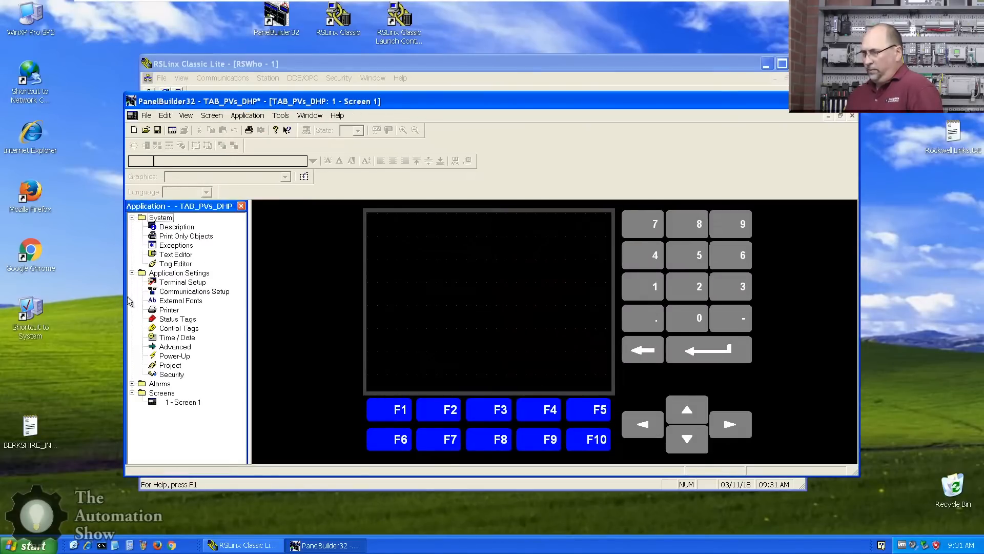
{"action": "left_click", "coordinate": [182, 282]}
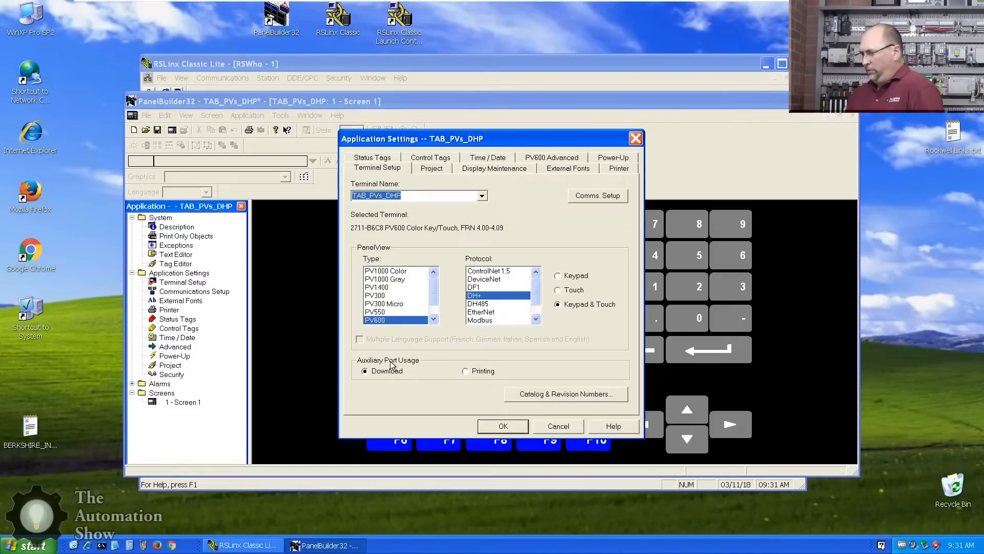
{"action": "mouse_move", "coordinate": [494, 377]}
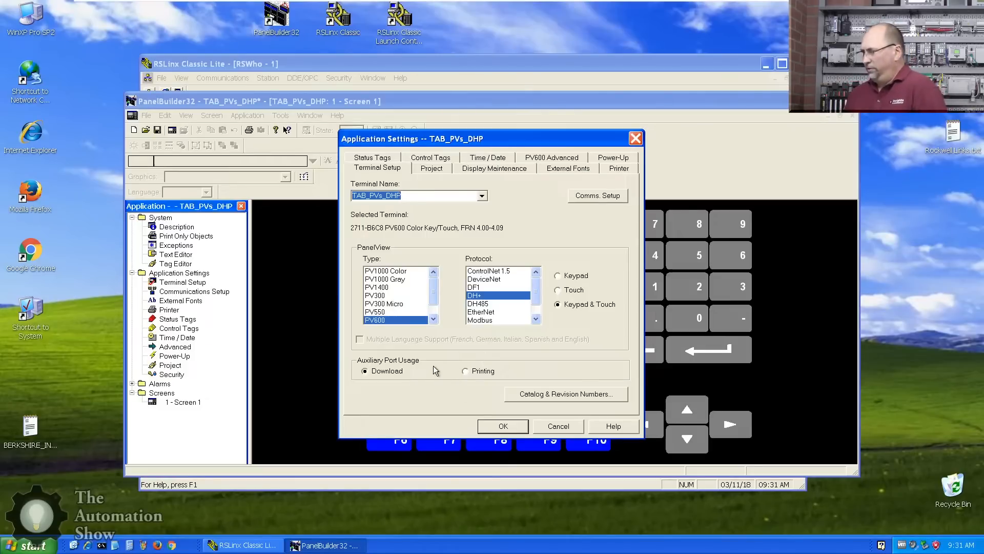
Step: Add DH+ network node PLC5 at address 0 as a PLC-5/20
{"action": "left_click", "coordinate": [597, 196]}
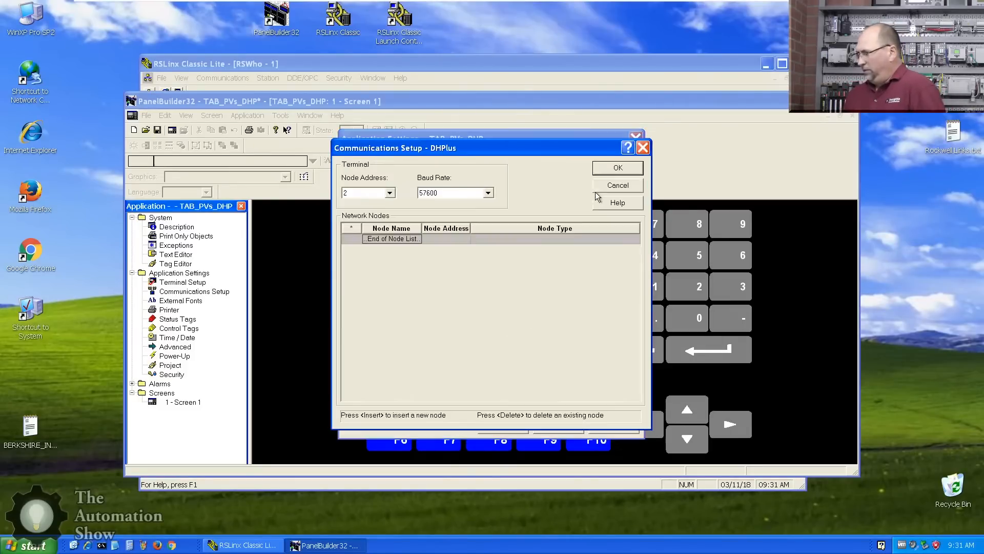
{"action": "mouse_move", "coordinate": [385, 322]}
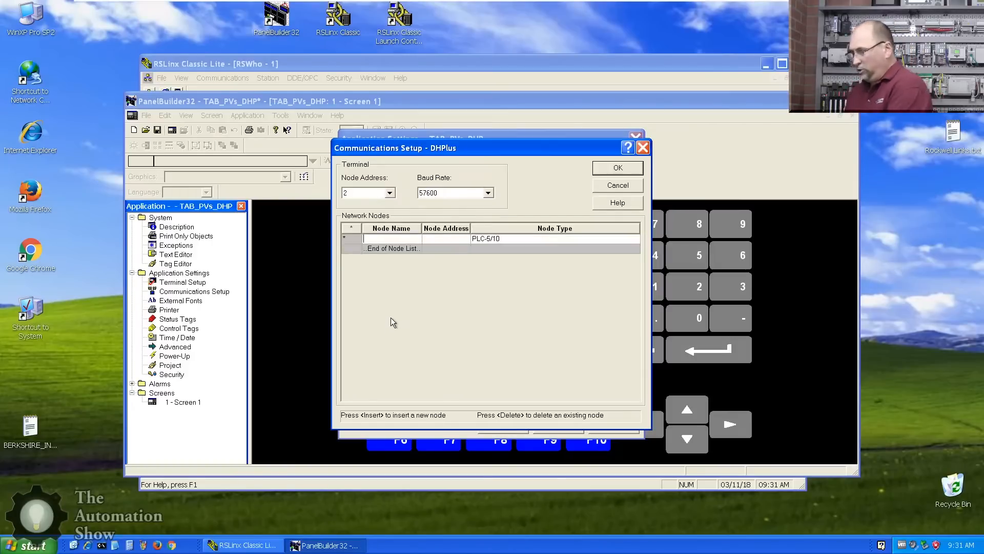
{"action": "type", "text": "PC"}
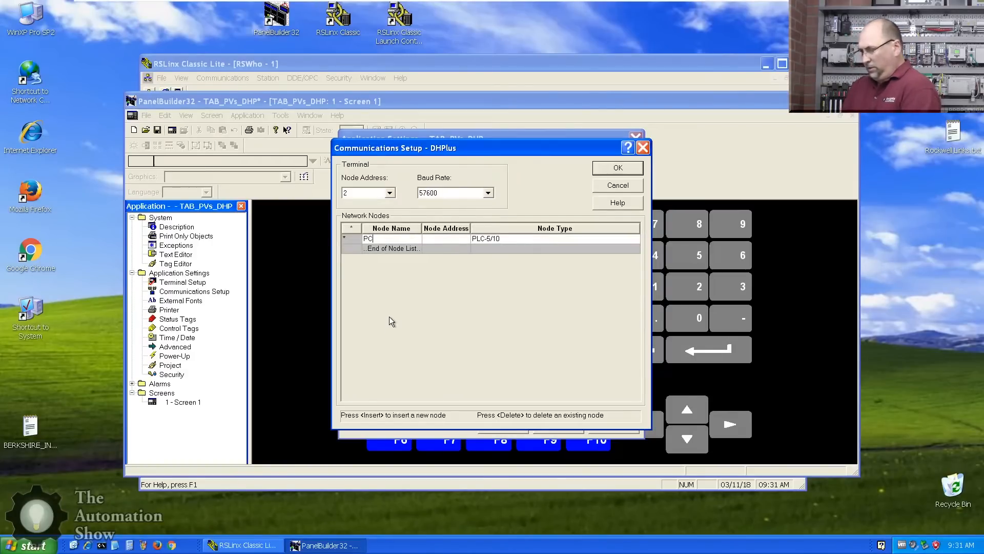
{"action": "type", "text": "LC5"}
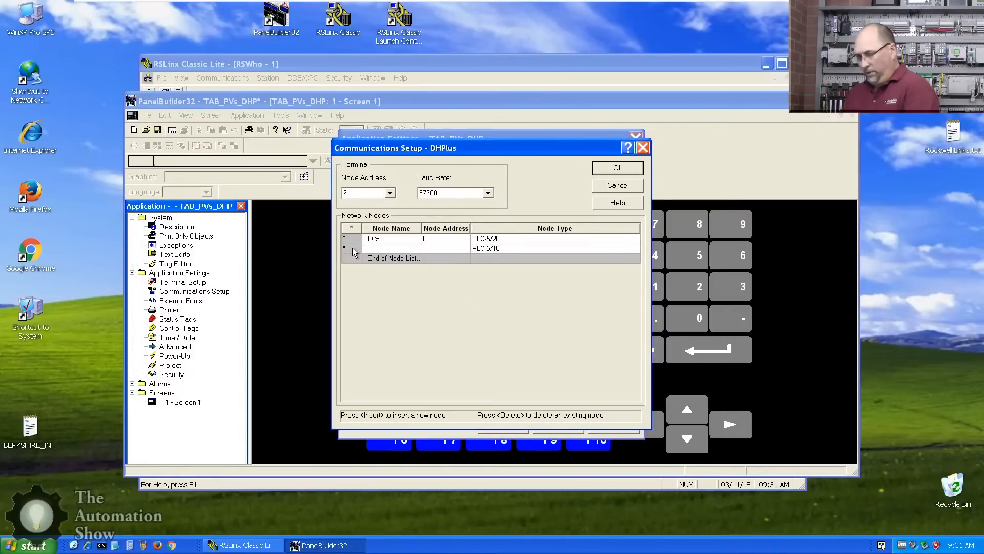
Step: Add node SLC504 at address 1 as SLC-5/04, set terminal node 3, and confirm
{"action": "type", "text": "SLC504"}
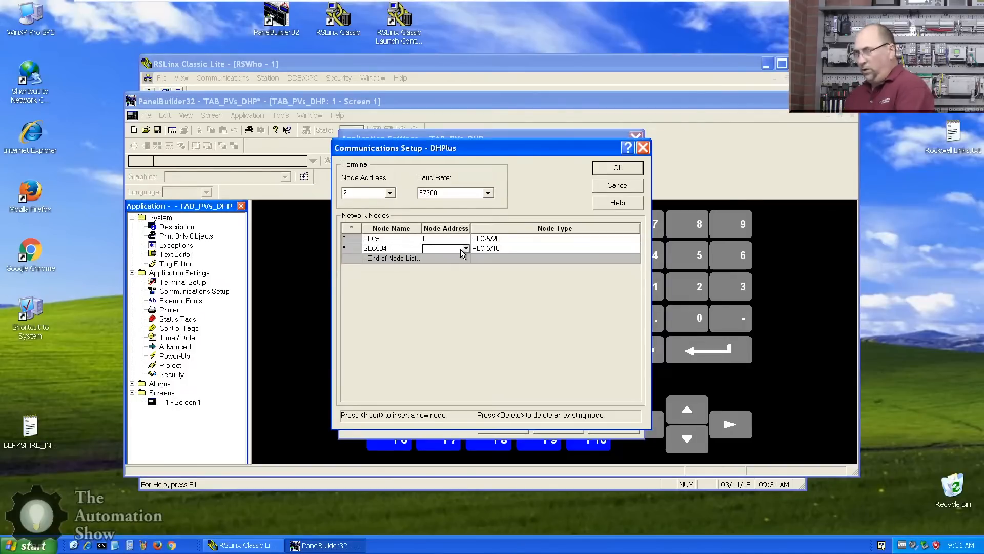
{"action": "type", "text": "1"}
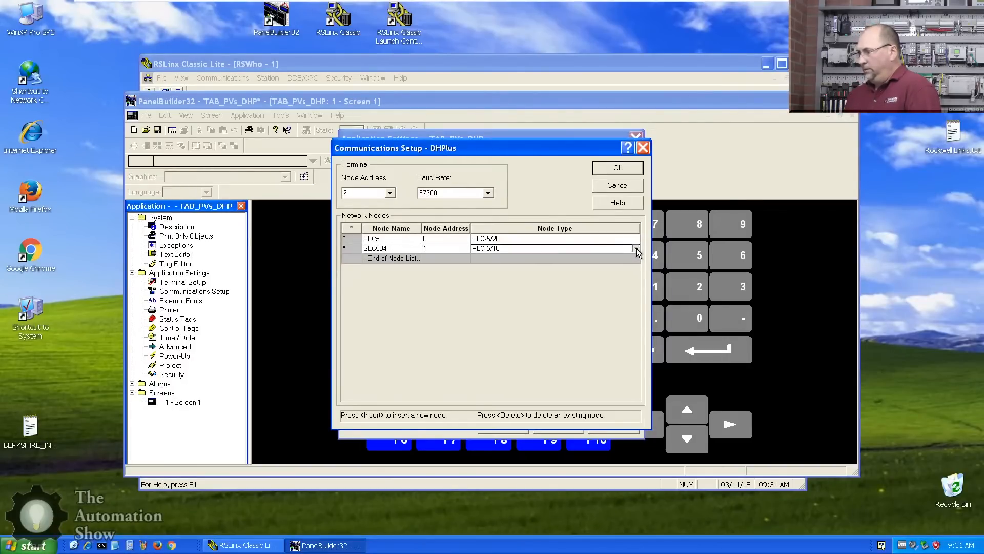
{"action": "left_click", "coordinate": [635, 249]}
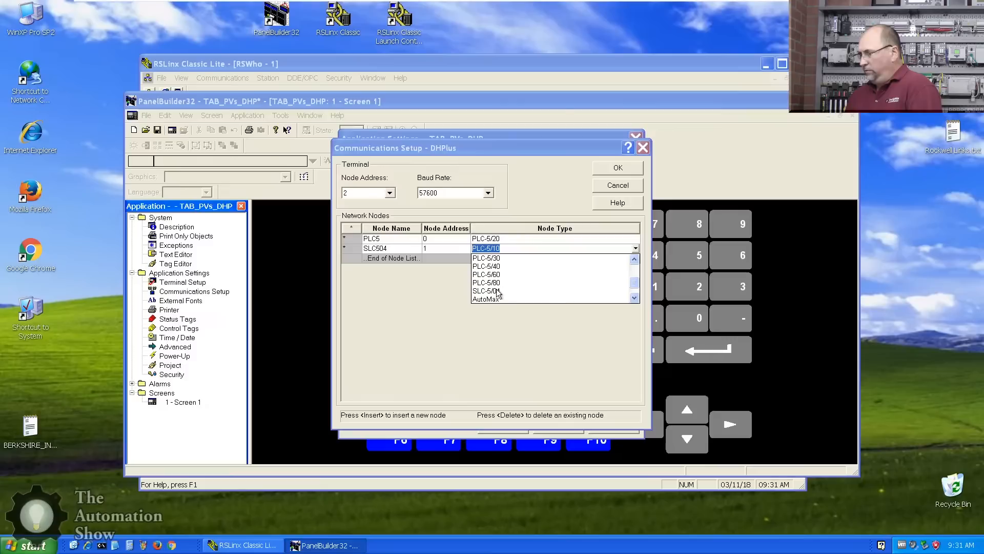
{"action": "left_click", "coordinate": [486, 291]}
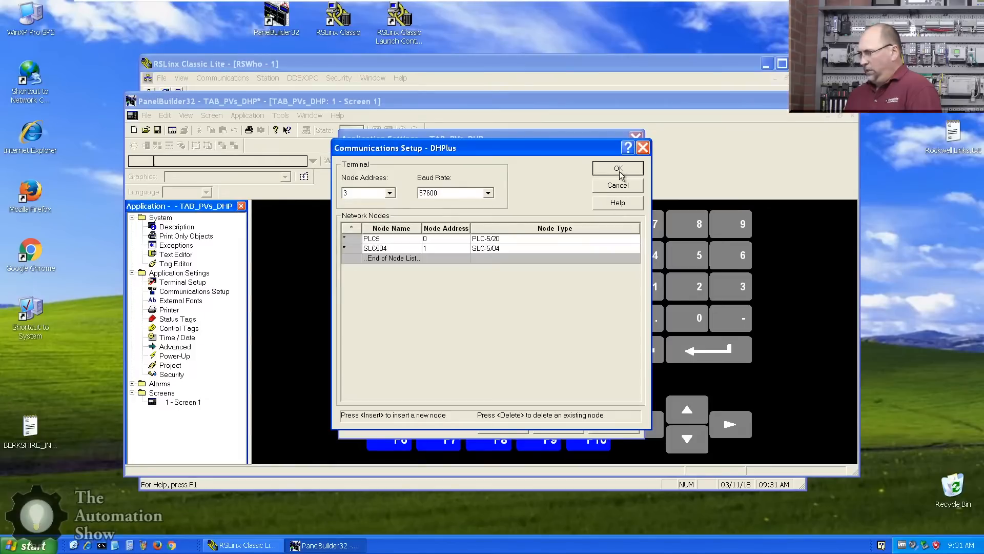
{"action": "left_click", "coordinate": [617, 169]}
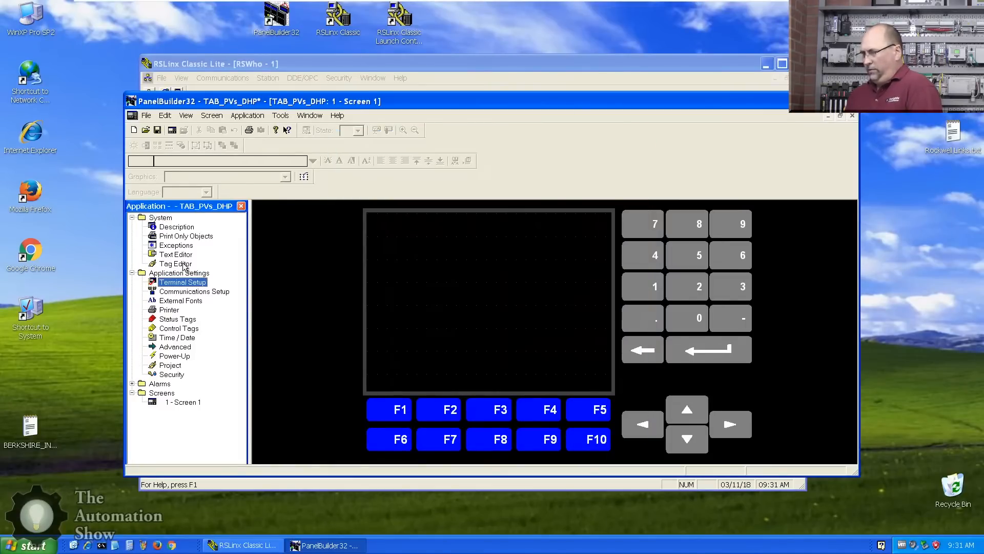
Step: Create the tag PLC5_MoldSpeed1 as a Signed Integer in the Tag Editor
{"action": "double_click", "coordinate": [175, 263]}
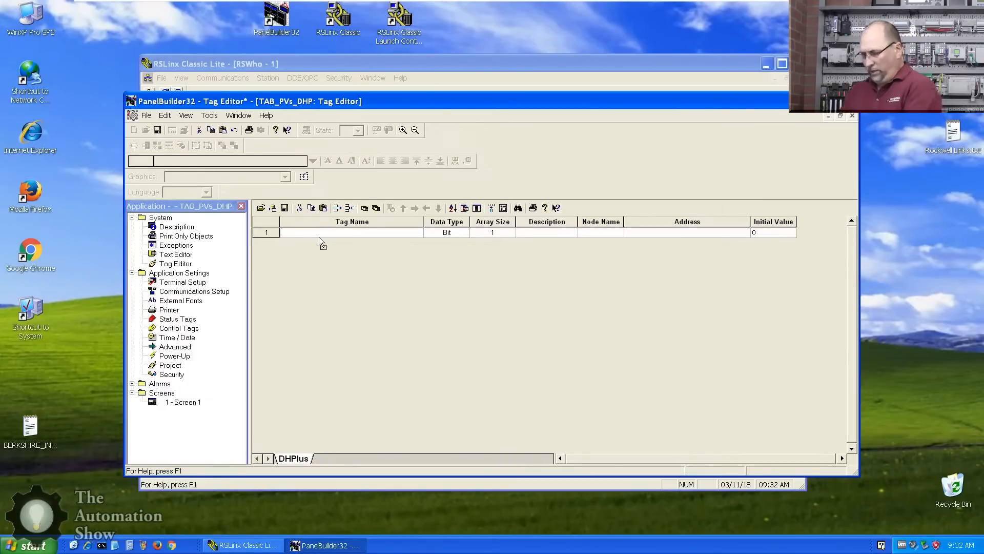
{"action": "type", "text": "old"}
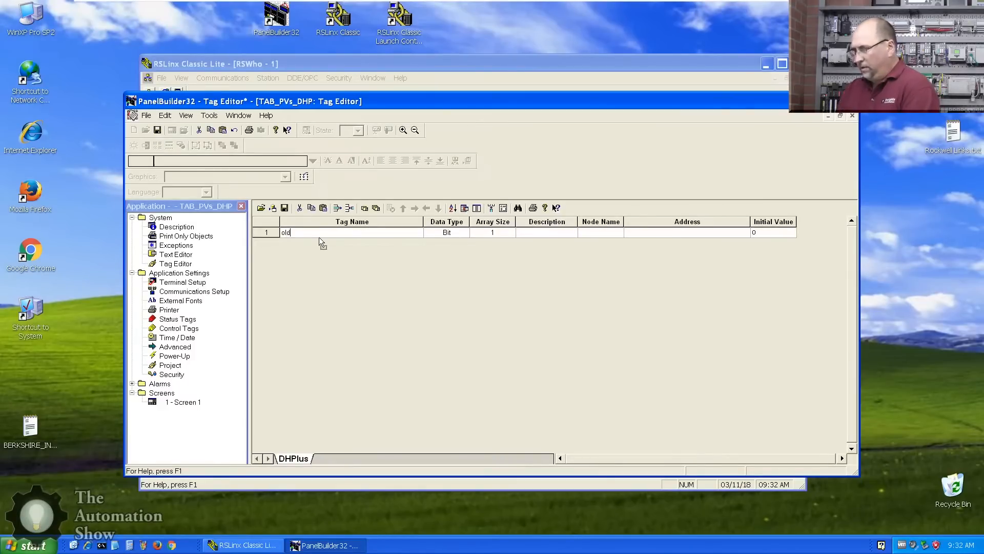
{"action": "type", "text": "Mot"}
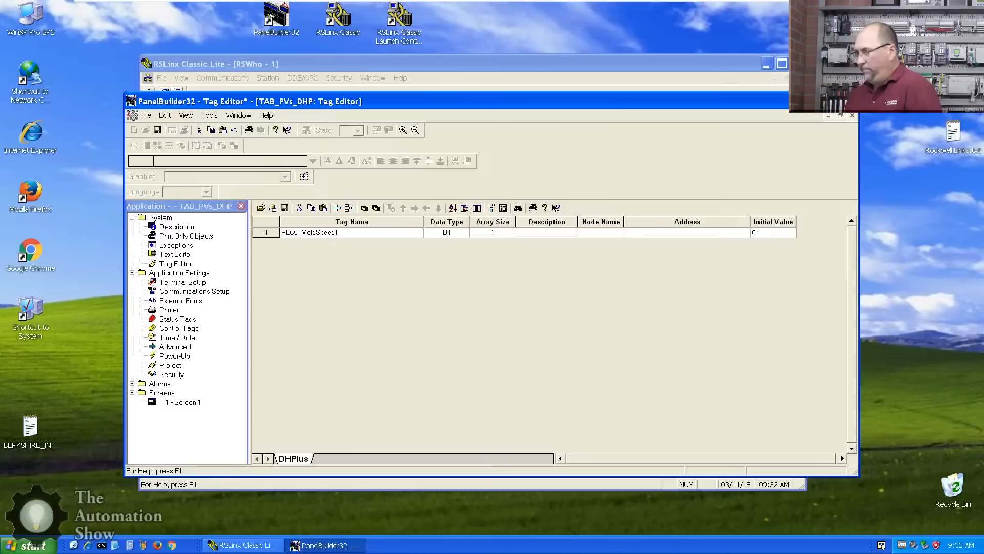
{"action": "left_click", "coordinate": [461, 232]}
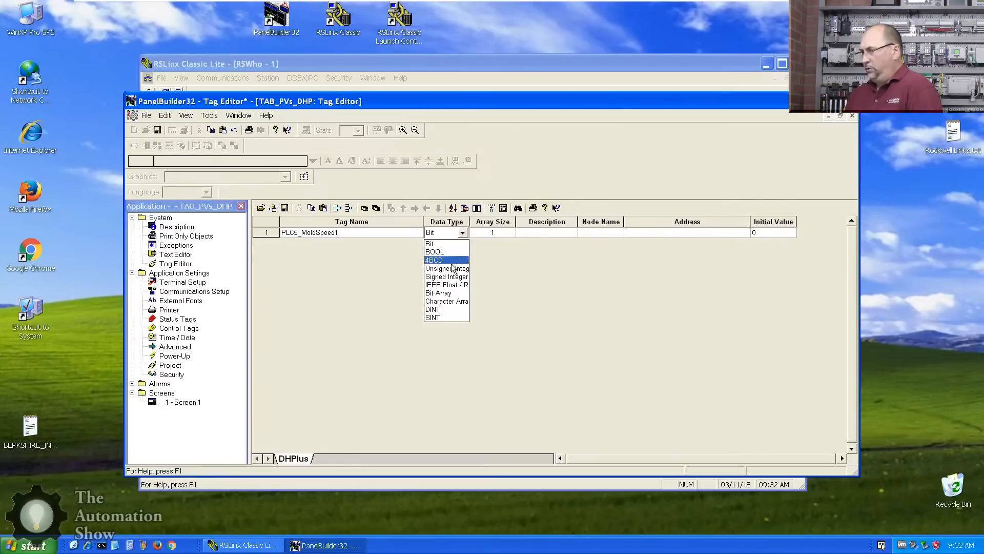
{"action": "left_click", "coordinate": [446, 276]}
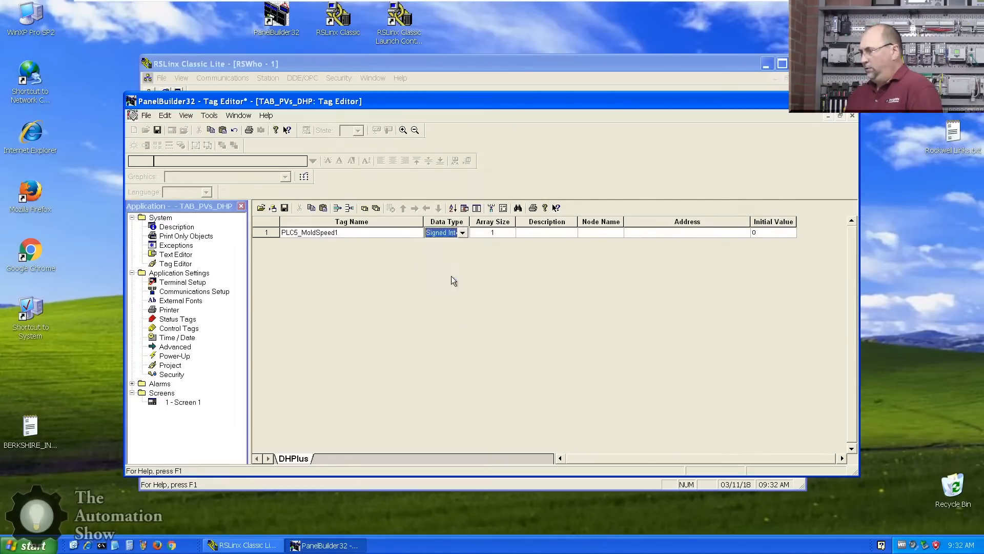
Step: Give PLC5_MoldSpeed1 node PLC5 and address N7:53
{"action": "left_click", "coordinate": [601, 232]}
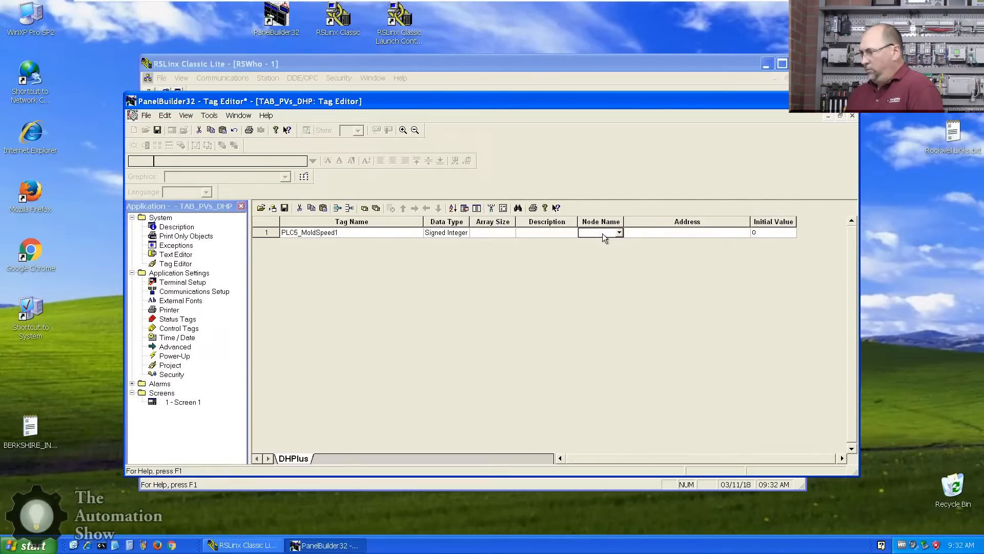
{"action": "left_click", "coordinate": [596, 233]}
{"action": "type", "text": "N"}
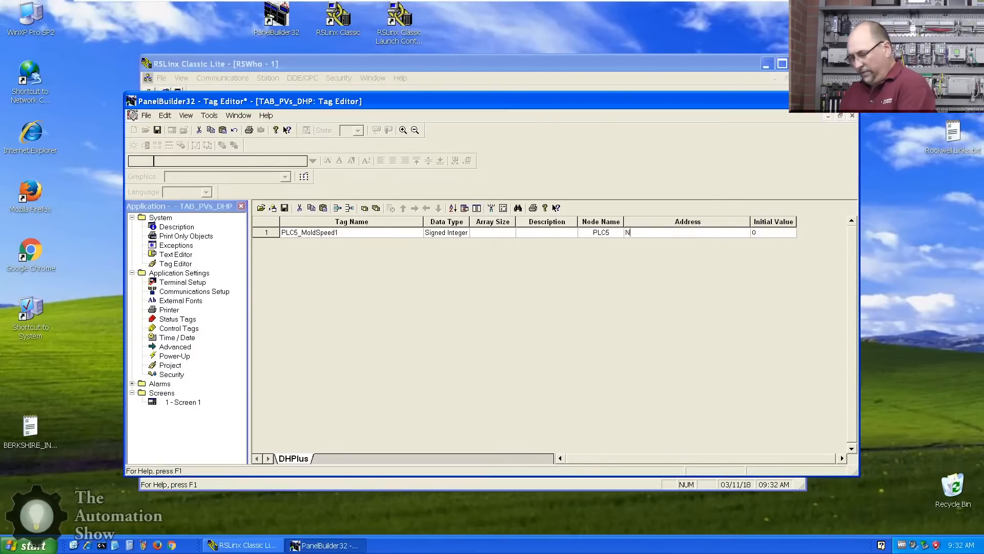
{"action": "type", "text": "7:53"}
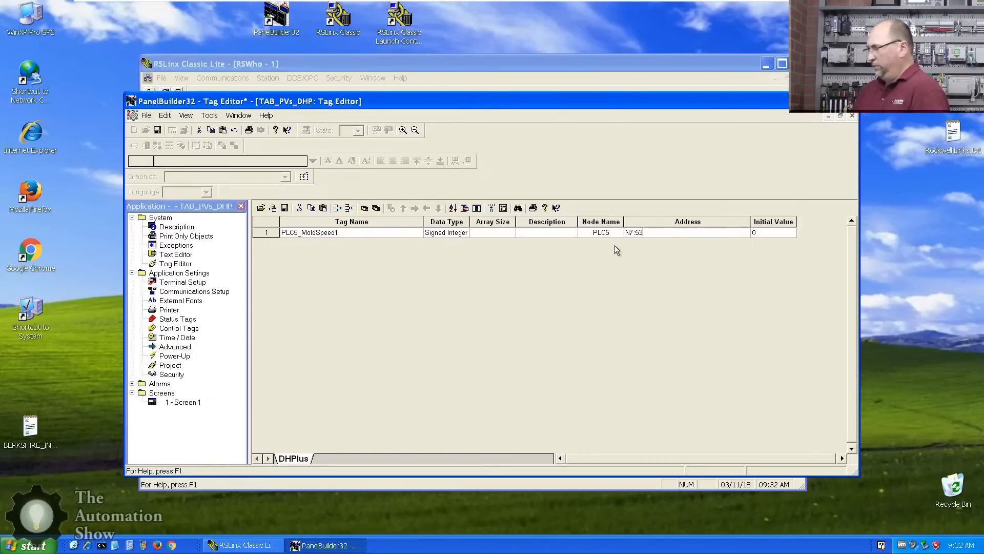
{"action": "mouse_move", "coordinate": [355, 257]}
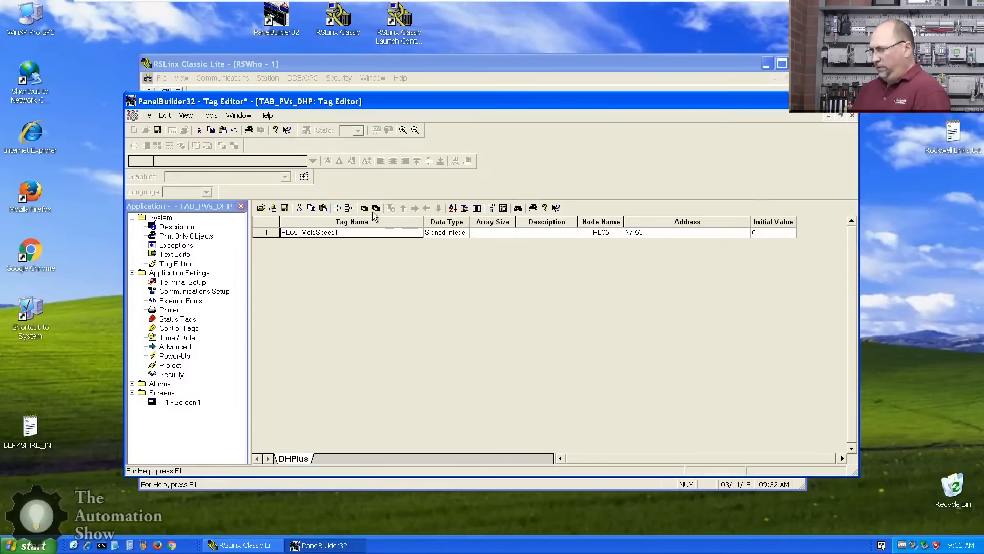
Step: Duplicate the tag into PLC5_Mold1Speed–Mold4Speed at addresses N7:53–N7:83
{"action": "left_click", "coordinate": [375, 208]}
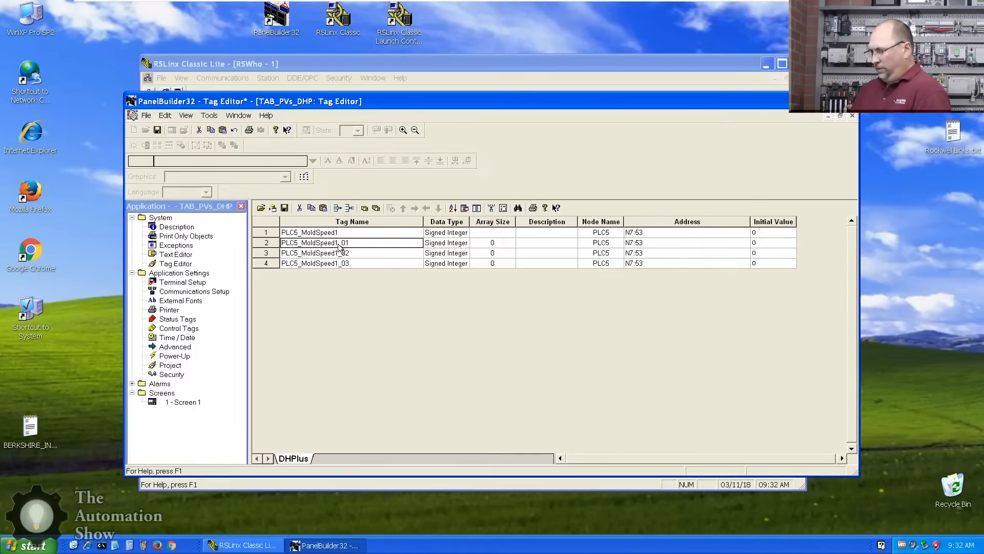
{"action": "double_click", "coordinate": [313, 243]}
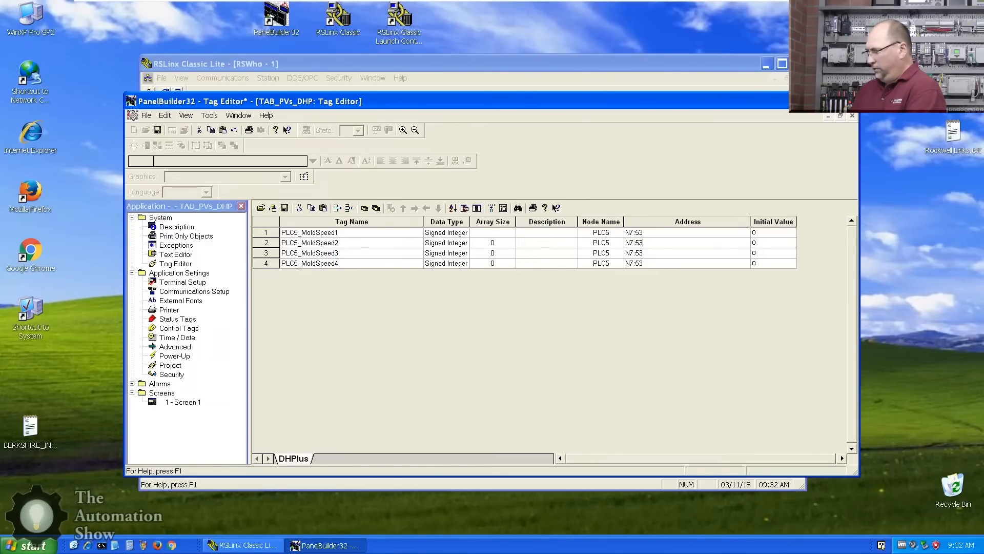
{"action": "left_click", "coordinate": [634, 243]}
{"action": "type", "text": "6"}
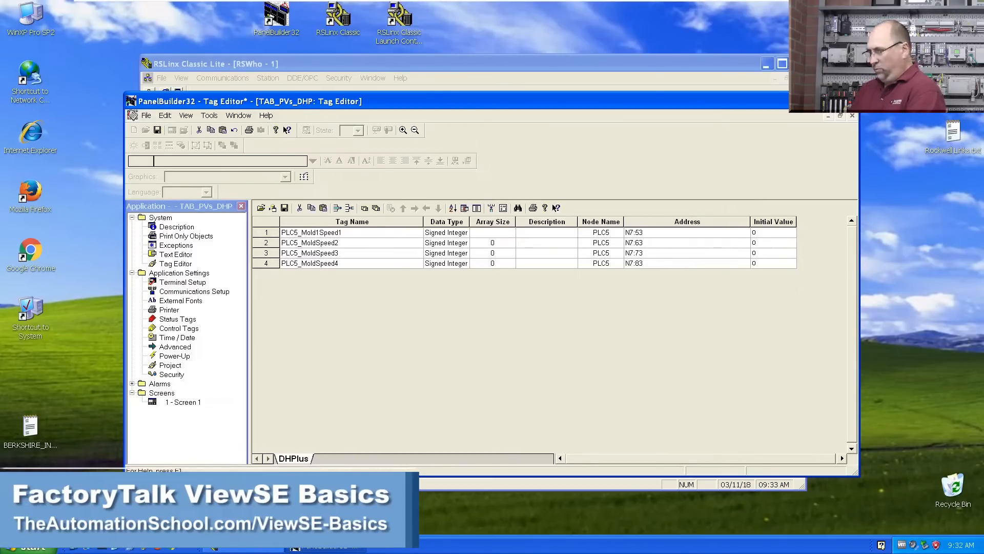
{"action": "left_click", "coordinate": [313, 233]}
{"action": "type", "text": "2"}
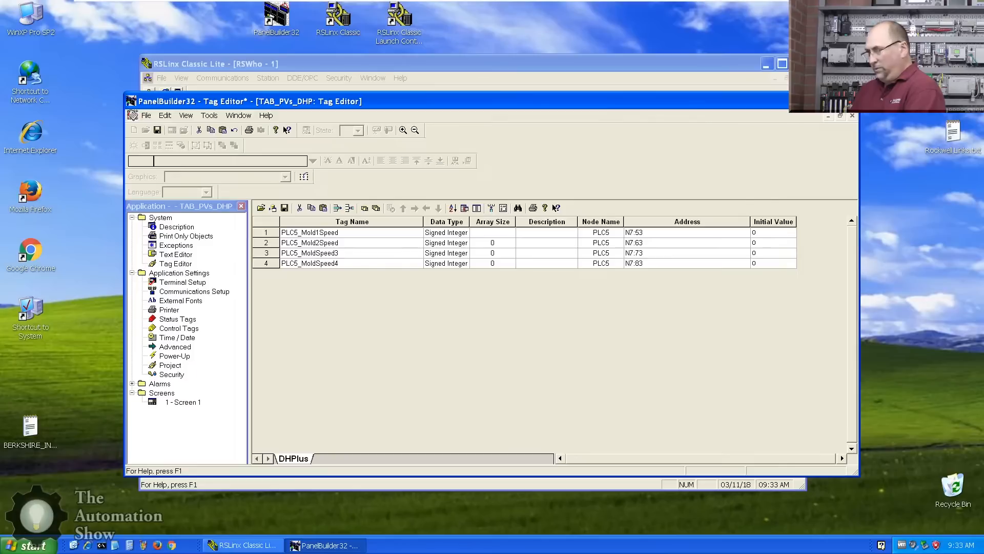
Step: Copy the four tags as SLC5_Mold1–4Speed on node SLC504, then reopen Screen 1
{"action": "left_click", "coordinate": [308, 252]}
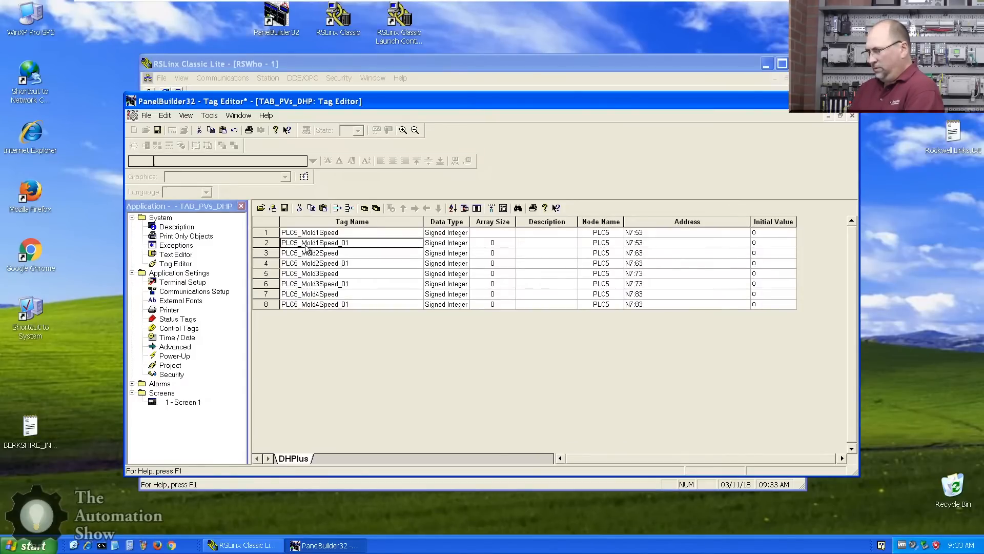
{"action": "double_click", "coordinate": [314, 242]}
{"action": "type", "text": "S"}
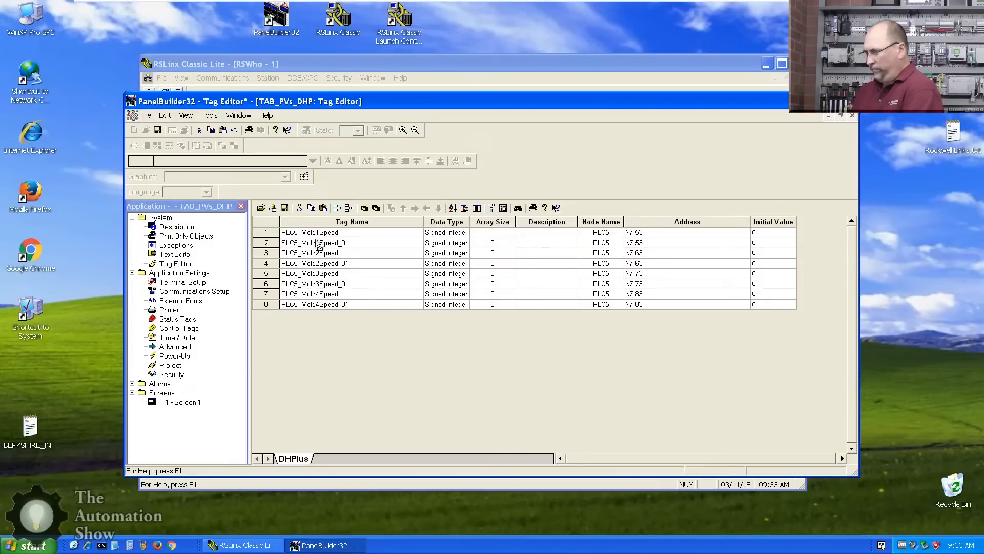
{"action": "double_click", "coordinate": [313, 243]}
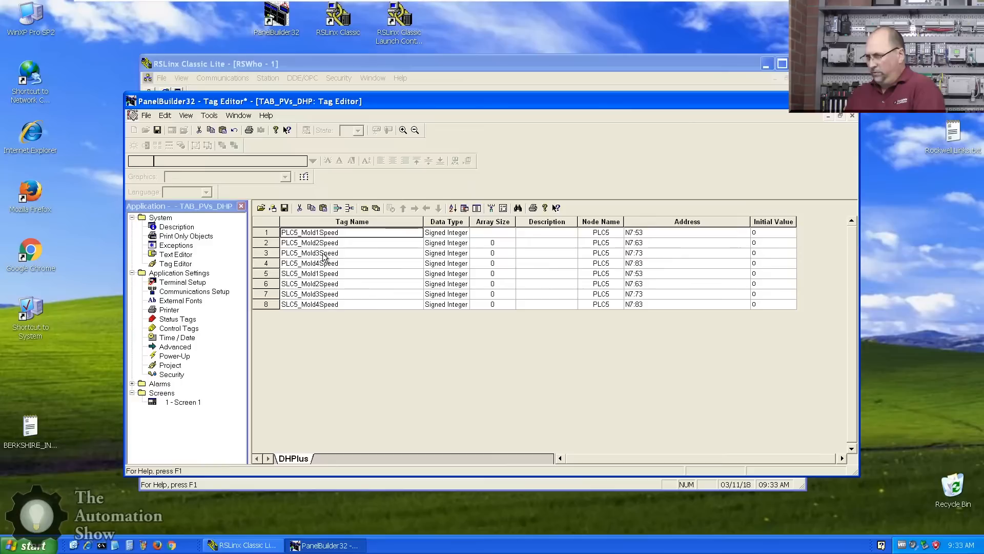
{"action": "mouse_move", "coordinate": [649, 238]}
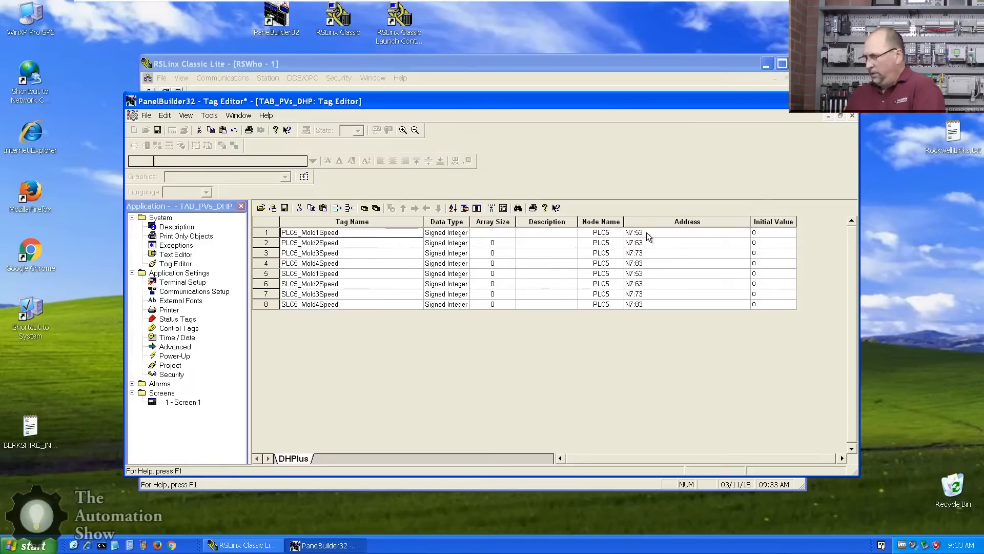
{"action": "mouse_move", "coordinate": [646, 296]}
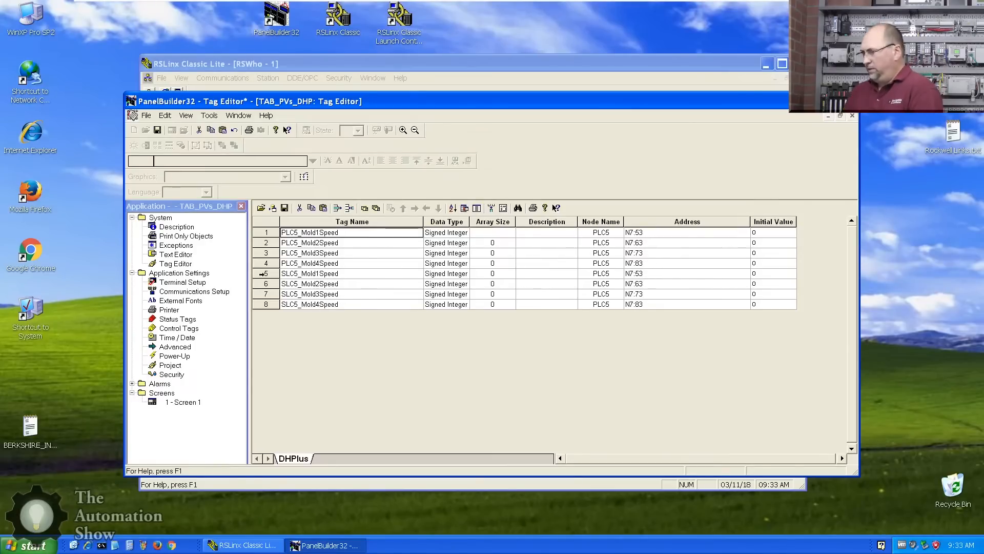
{"action": "left_click", "coordinate": [619, 273]}
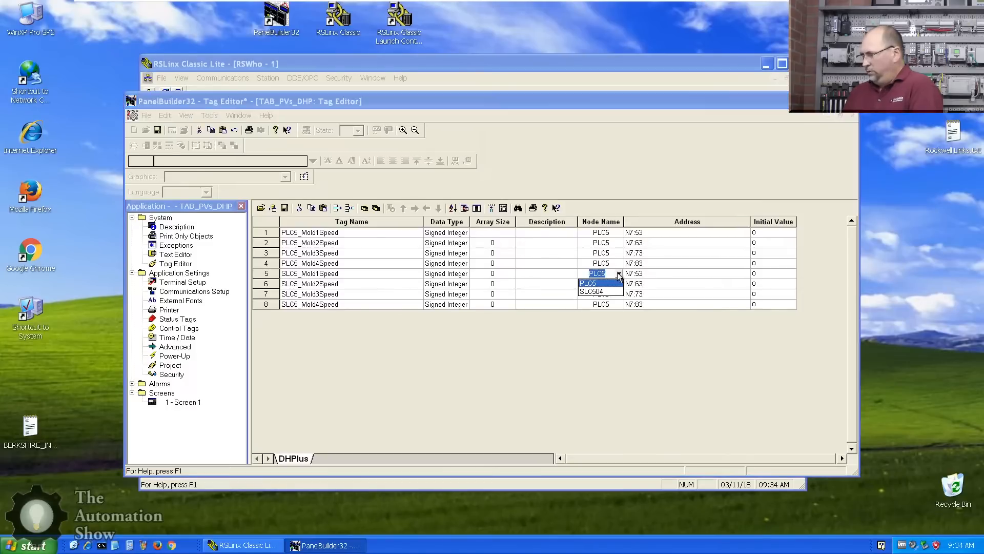
{"action": "left_click", "coordinate": [592, 291]}
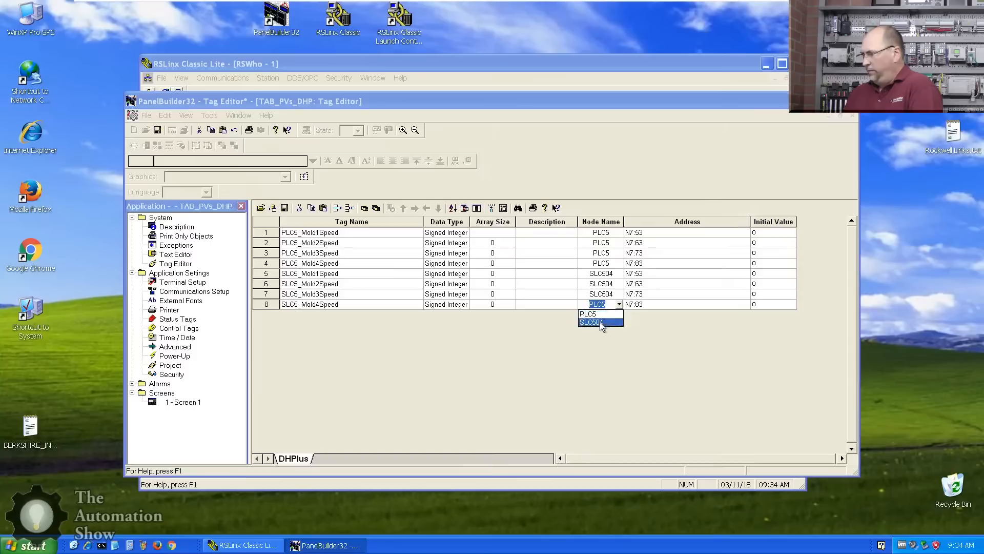
{"action": "left_click", "coordinate": [590, 321]}
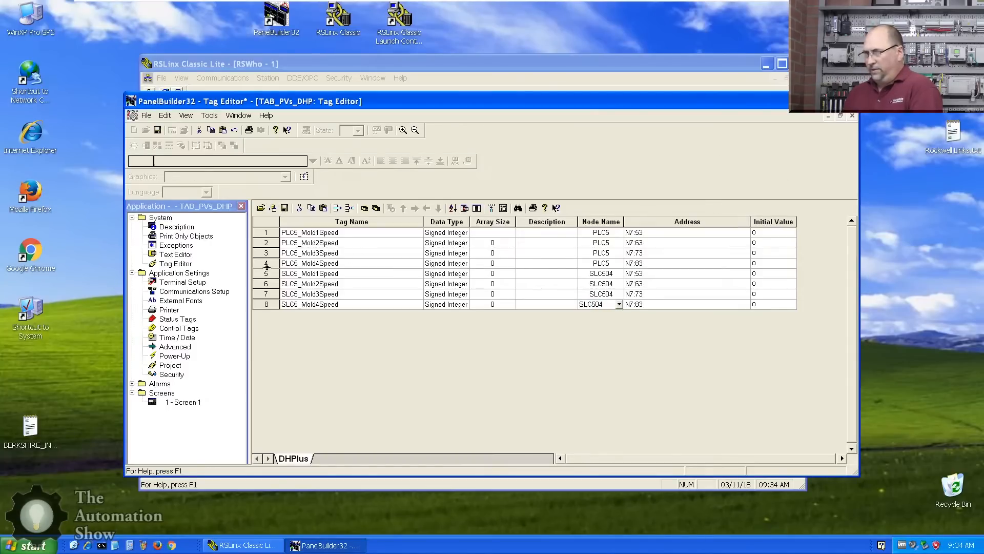
{"action": "double_click", "coordinate": [183, 402]}
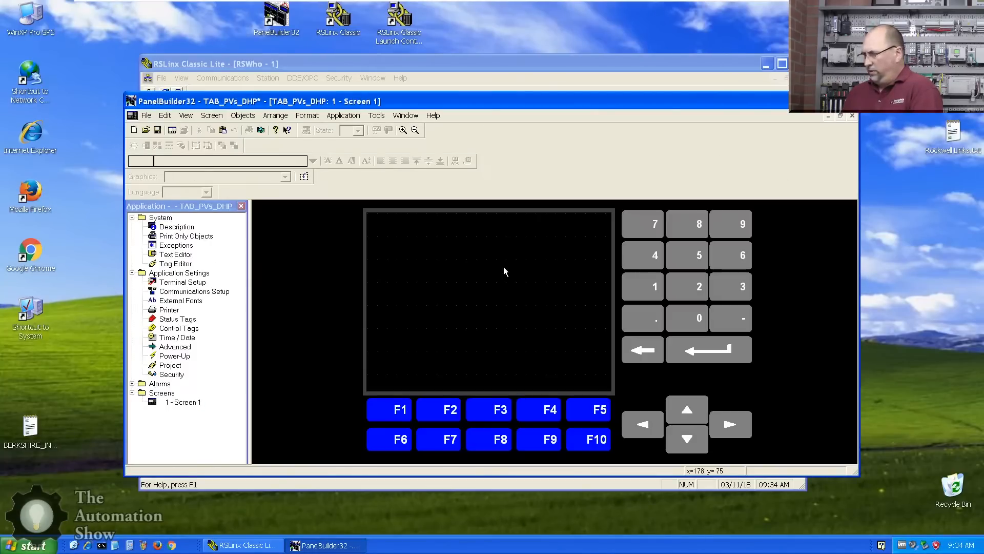
Step: Place a Goto Config Screen push button lower right and begin a text object top left
{"action": "left_click", "coordinate": [242, 115]}
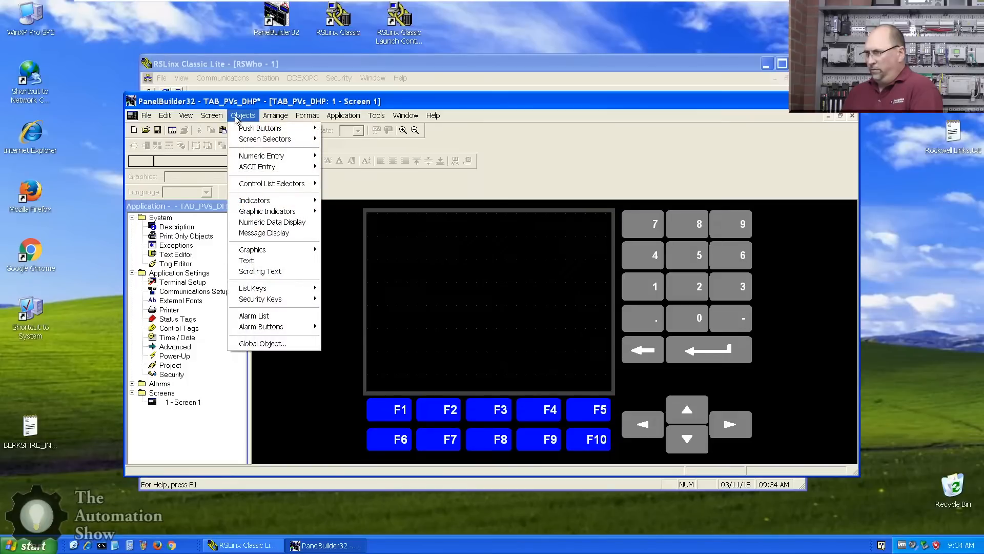
{"action": "mouse_move", "coordinate": [260, 128]}
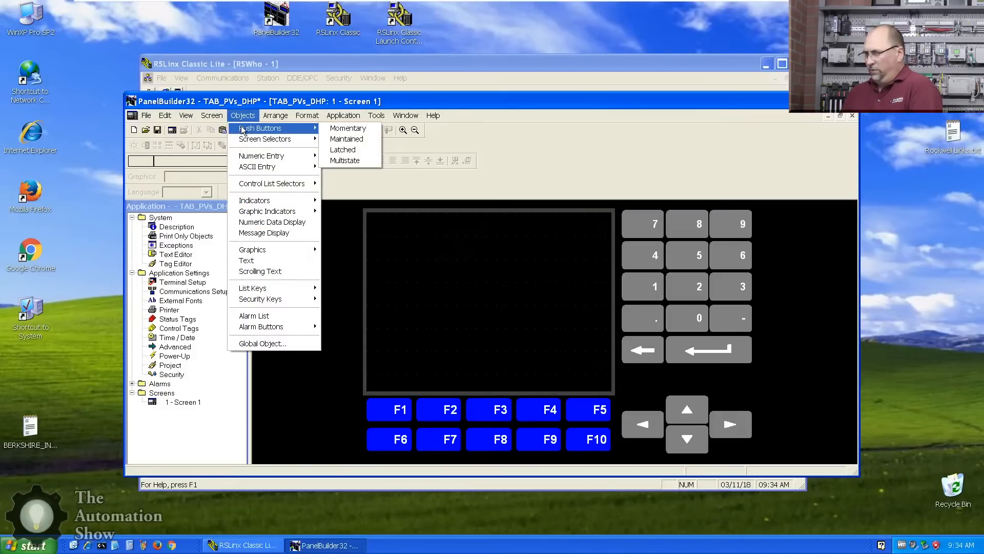
{"action": "mouse_move", "coordinate": [268, 210]}
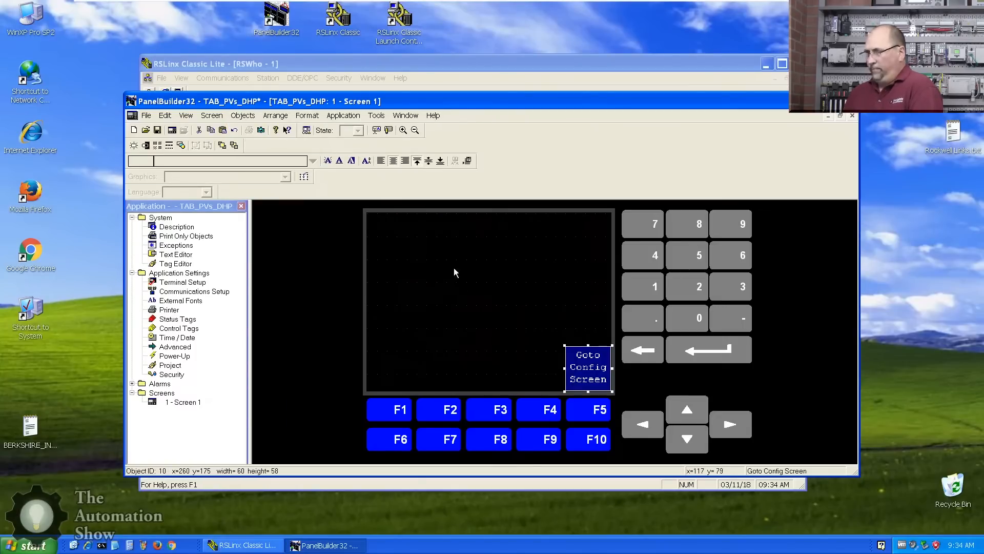
{"action": "left_click", "coordinate": [242, 115]}
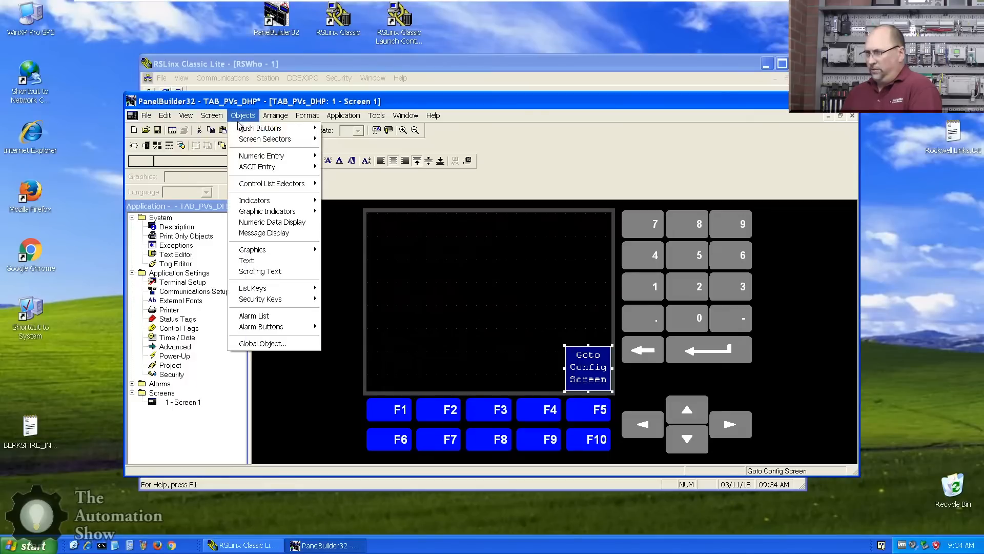
{"action": "left_click", "coordinate": [259, 128]}
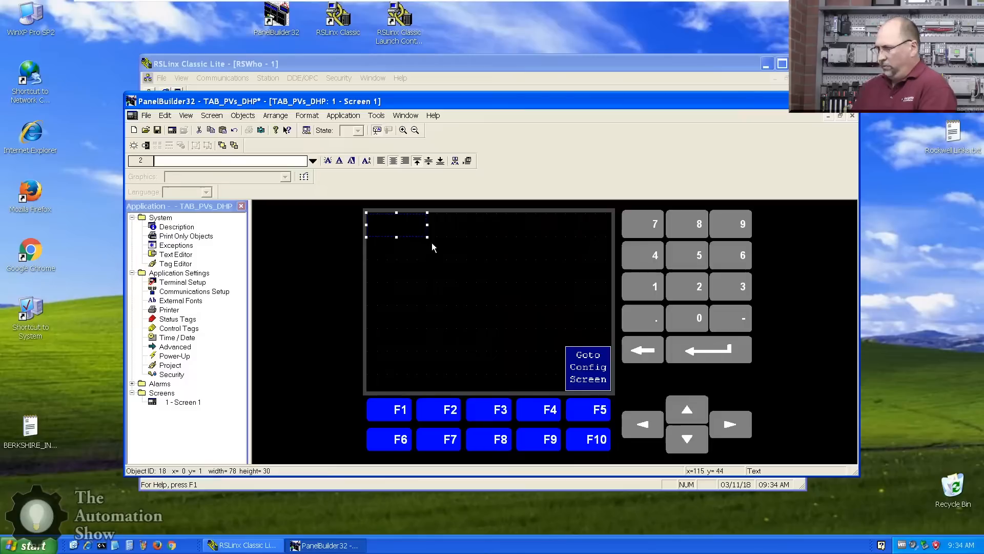
Step: Enter 'SLC-5/04' as the text object's label
{"action": "double_click", "coordinate": [396, 224]}
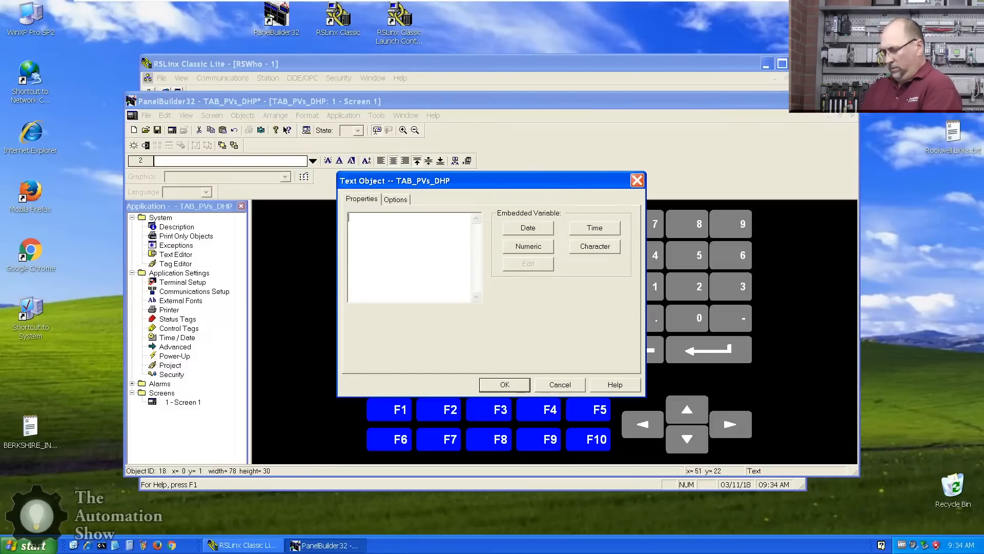
{"action": "type", "text": "SLC-5"}
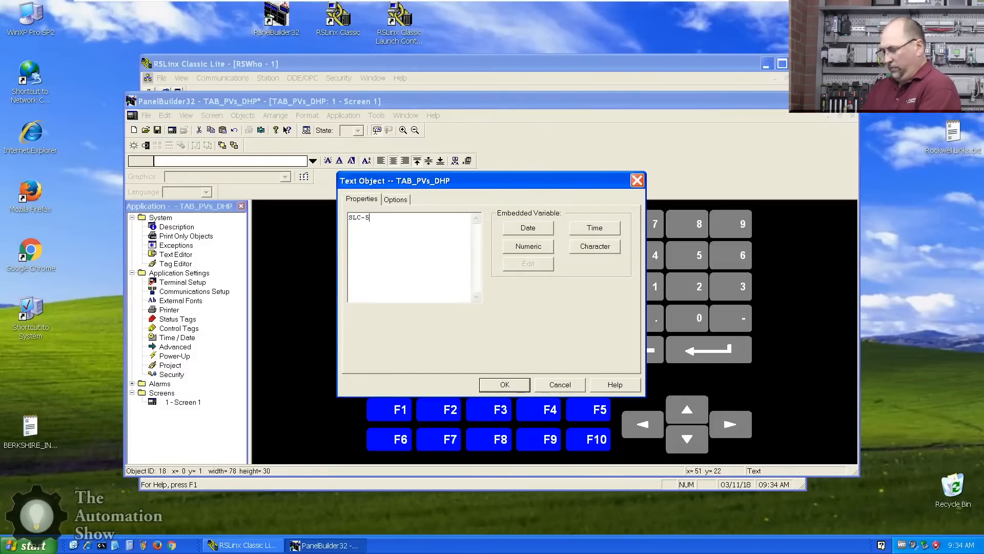
{"action": "type", "text": "/04"}
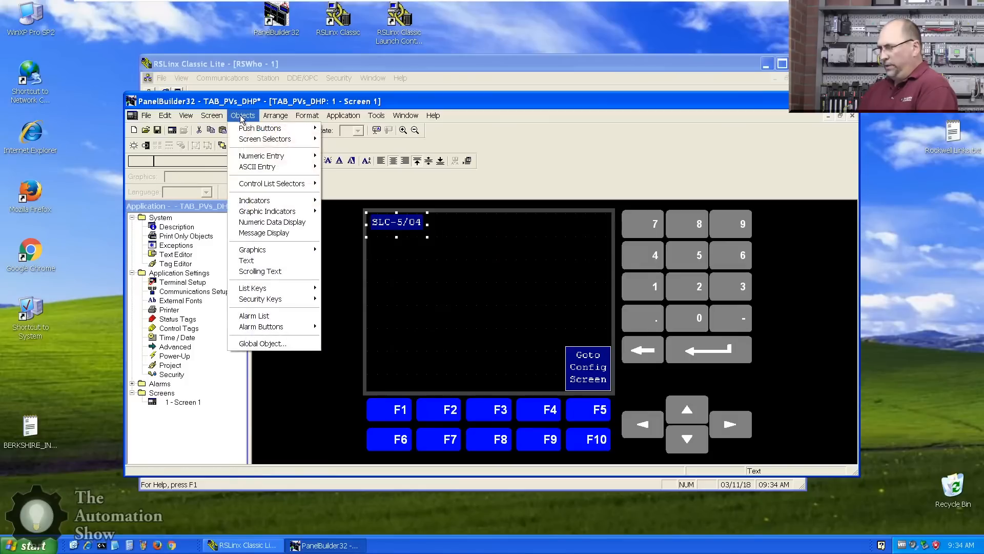
{"action": "mouse_move", "coordinate": [267, 211]}
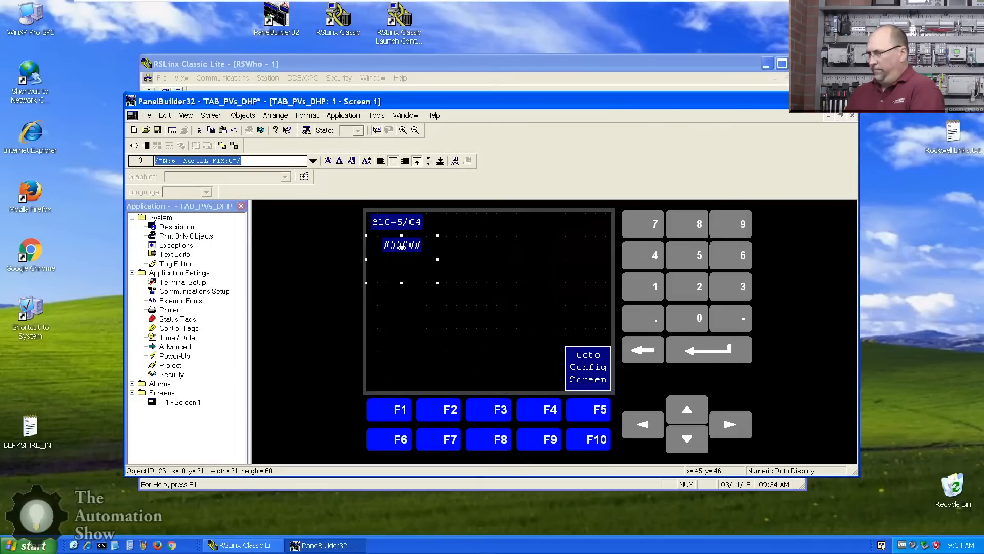
{"action": "left_click", "coordinate": [405, 222]}
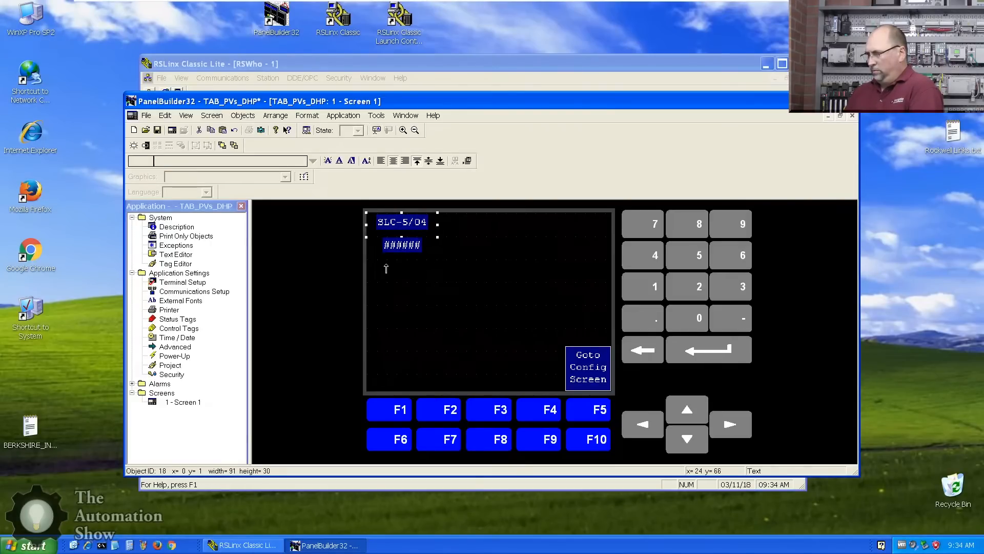
Step: Set the numeric displays to read SLC5_Mold1Speed and SLC5_Mold2Speed
{"action": "double_click", "coordinate": [403, 244]}
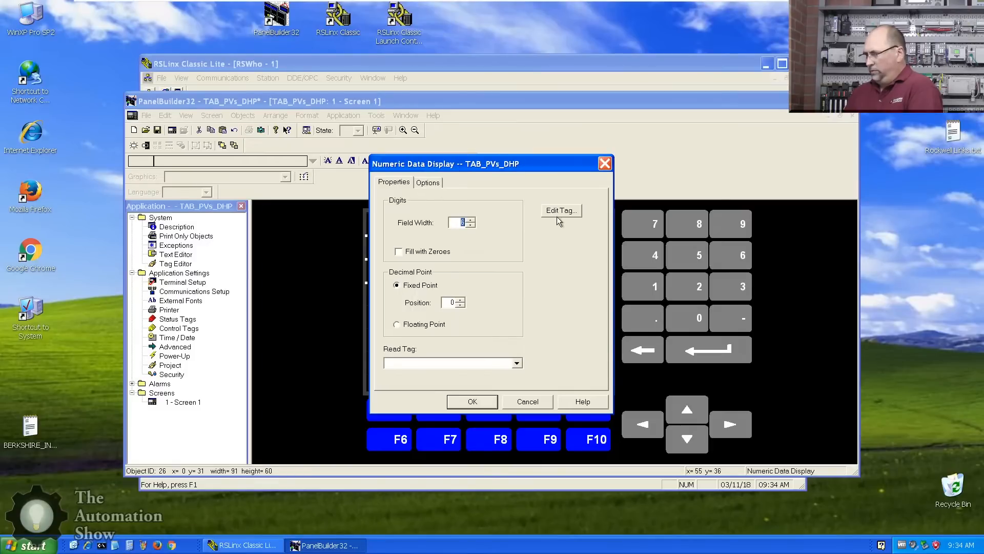
{"action": "left_click", "coordinate": [517, 363]}
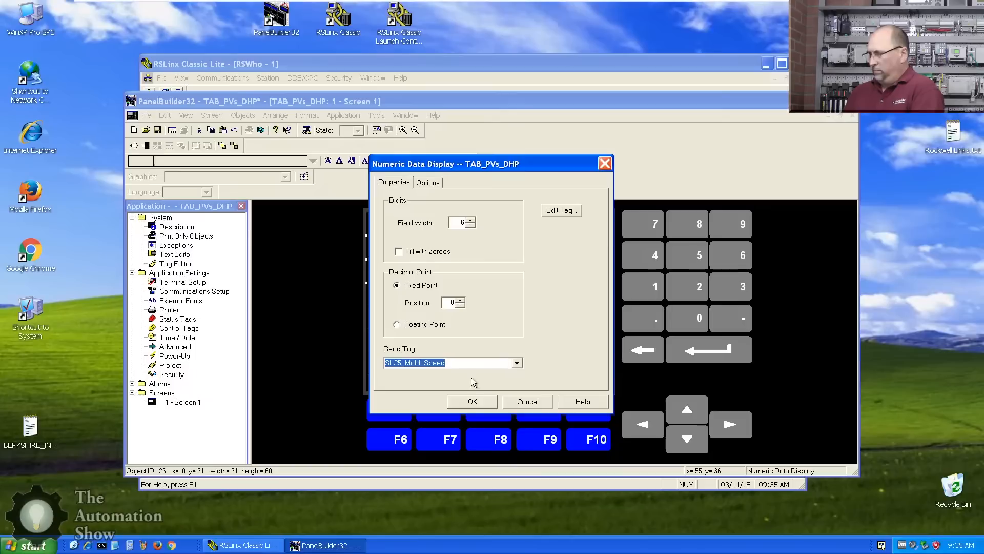
{"action": "left_click", "coordinate": [472, 400]}
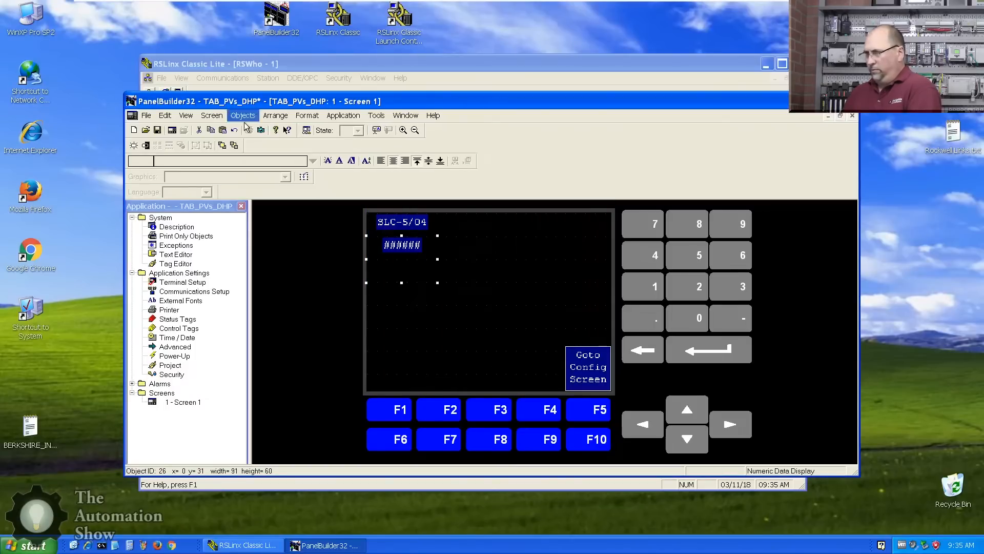
{"action": "left_click_drag", "start_coordinate": [377, 283], "coordinate": [447, 326]}
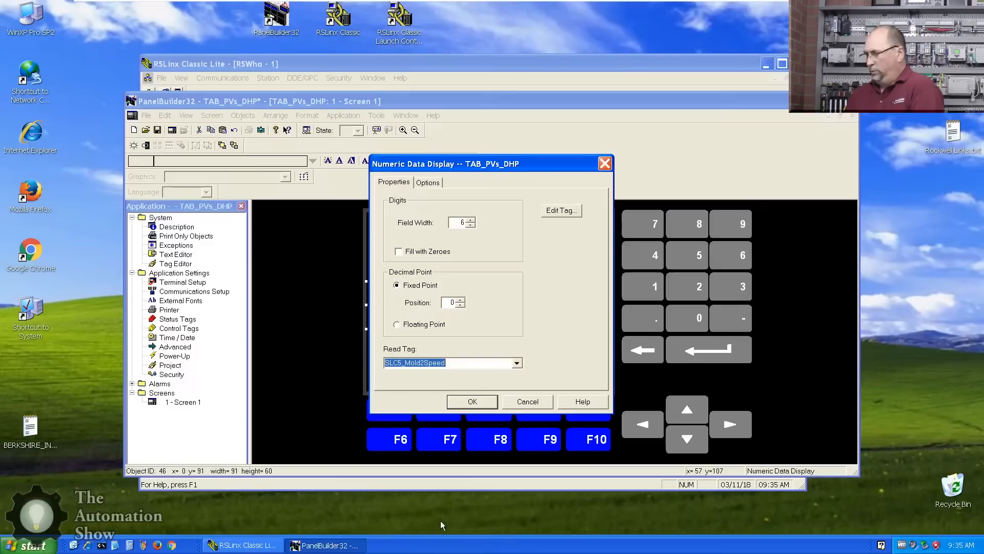
{"action": "left_click", "coordinate": [472, 401]}
{"action": "type", "text": "P"}
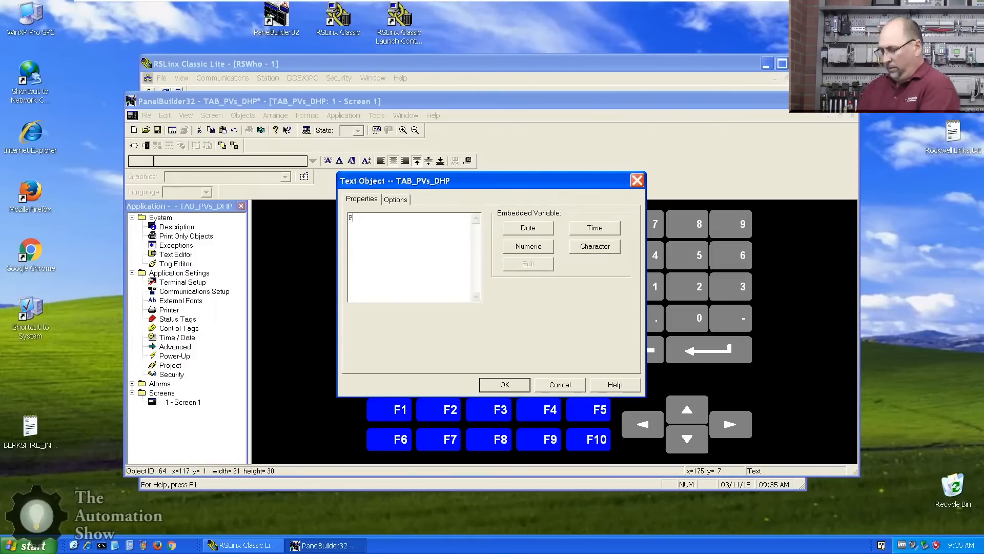
Step: Relabel the copied text 'PLC-5' and point its displays at PLC5 speed tags, including PLC5_Mold3Speed
{"action": "type", "text": "LC-5"}
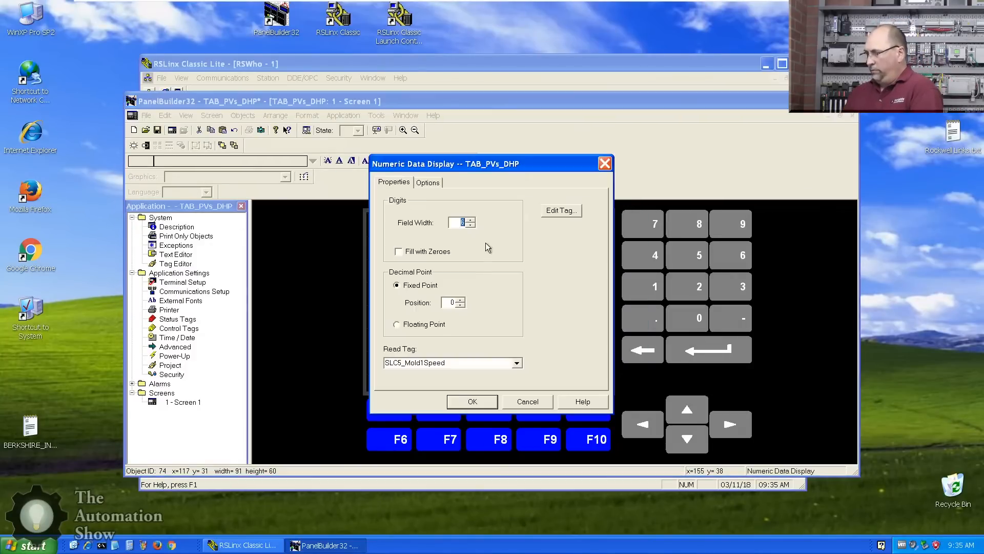
{"action": "left_click", "coordinate": [516, 362]}
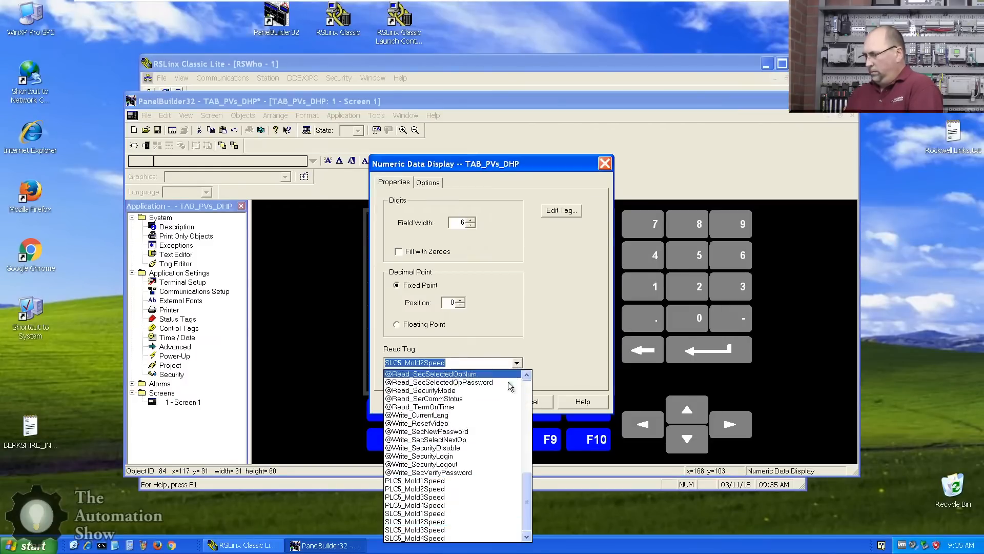
{"action": "left_click", "coordinate": [415, 488]}
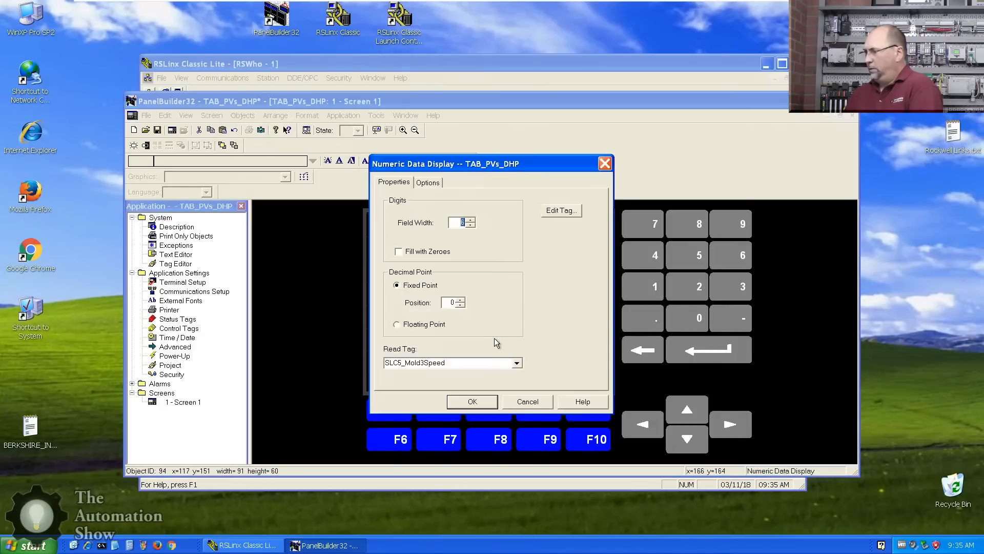
{"action": "left_click", "coordinate": [516, 362]}
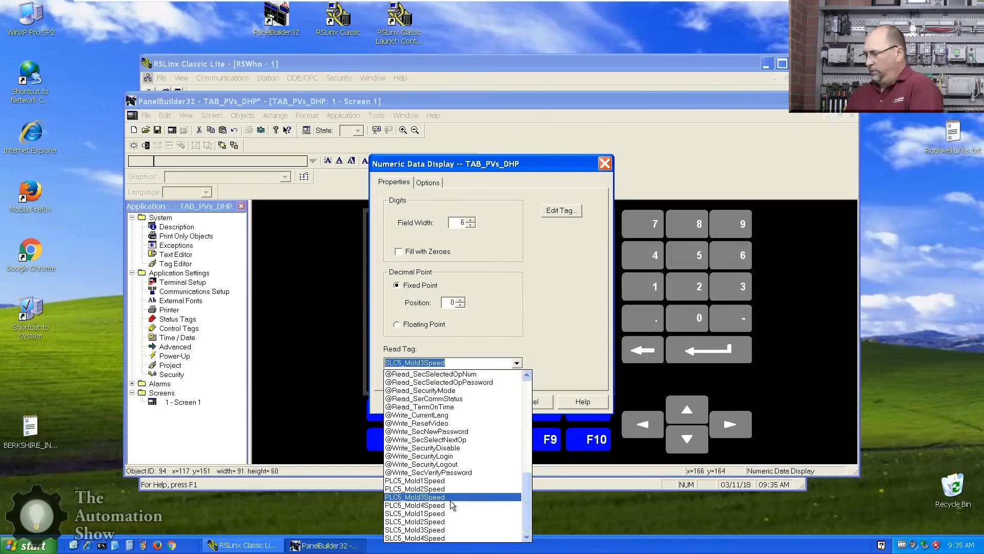
{"action": "left_click", "coordinate": [414, 497]}
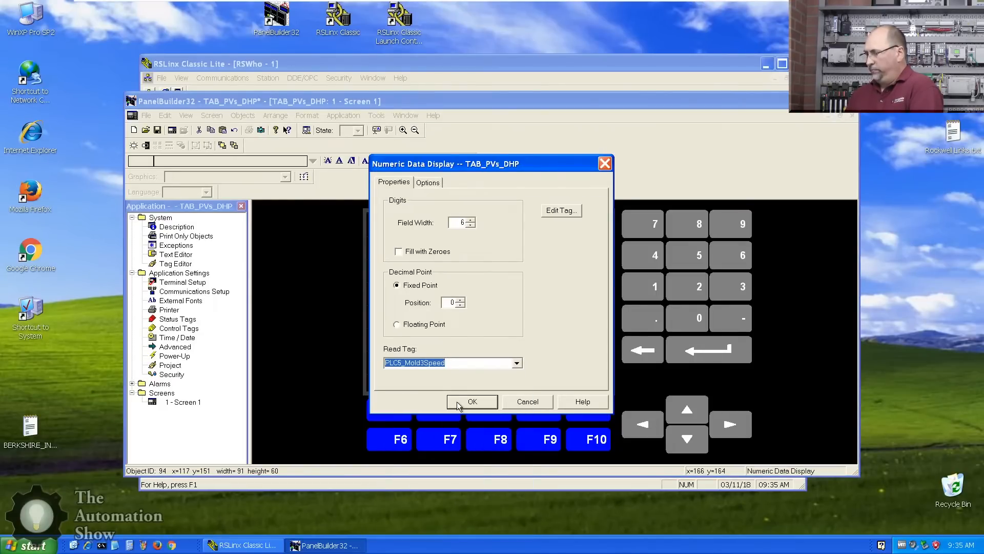
{"action": "left_click", "coordinate": [473, 401]}
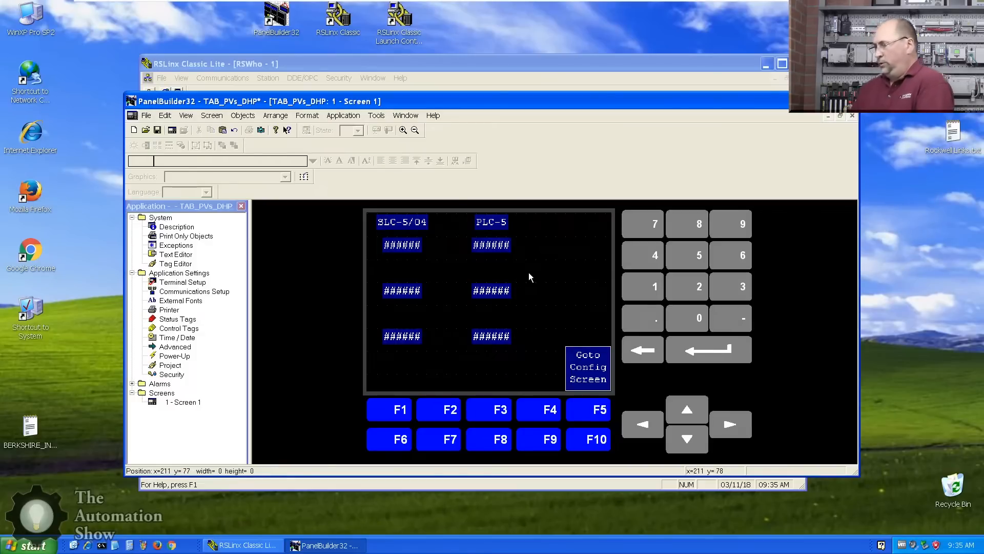
Step: Run Validate All on the application, then start File > Download
{"action": "left_click", "coordinate": [343, 115]}
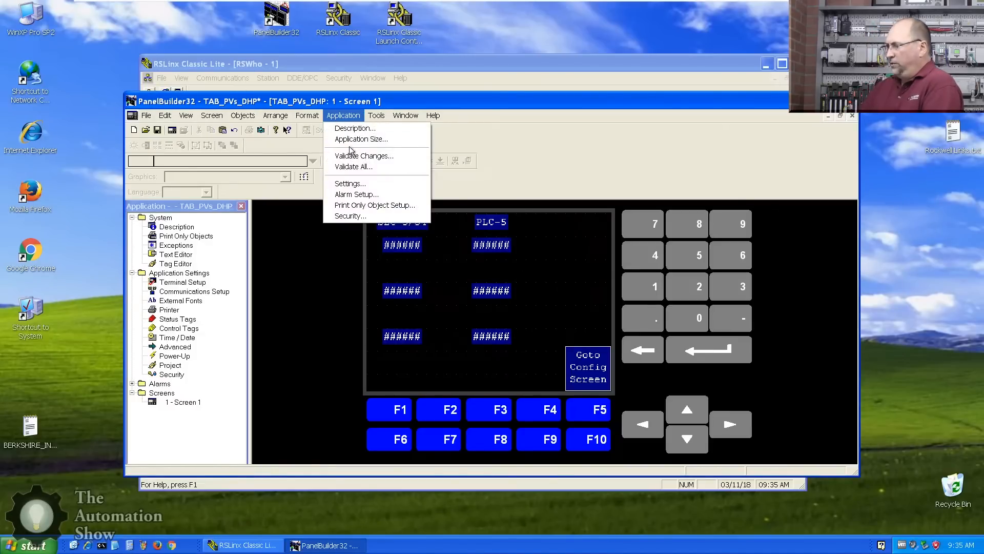
{"action": "mouse_move", "coordinate": [353, 167]}
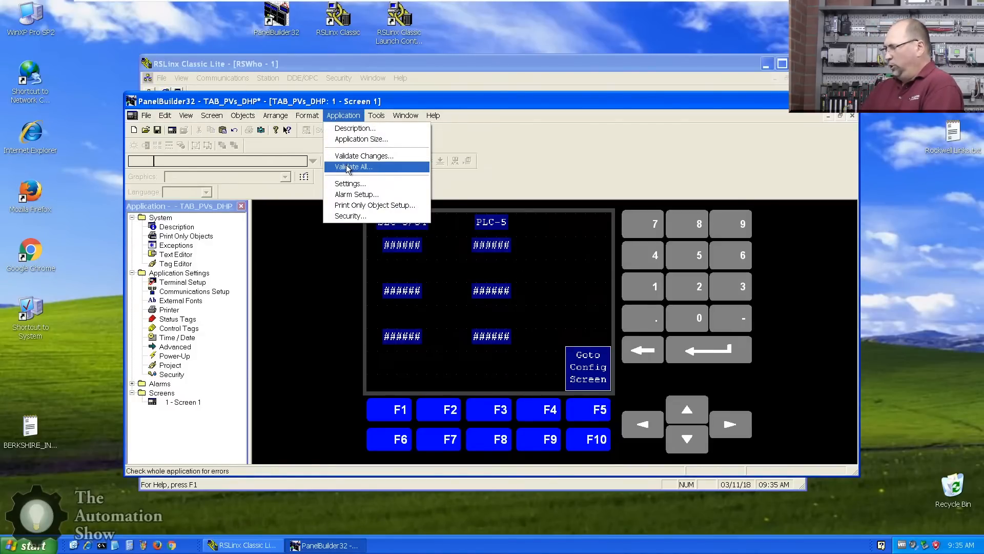
{"action": "left_click", "coordinate": [354, 166]}
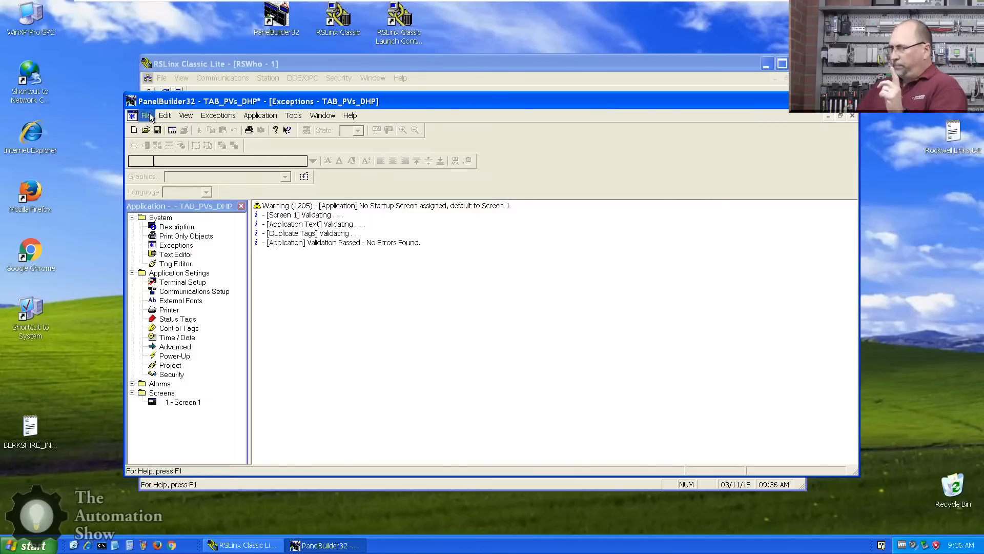
{"action": "left_click", "coordinate": [145, 115]}
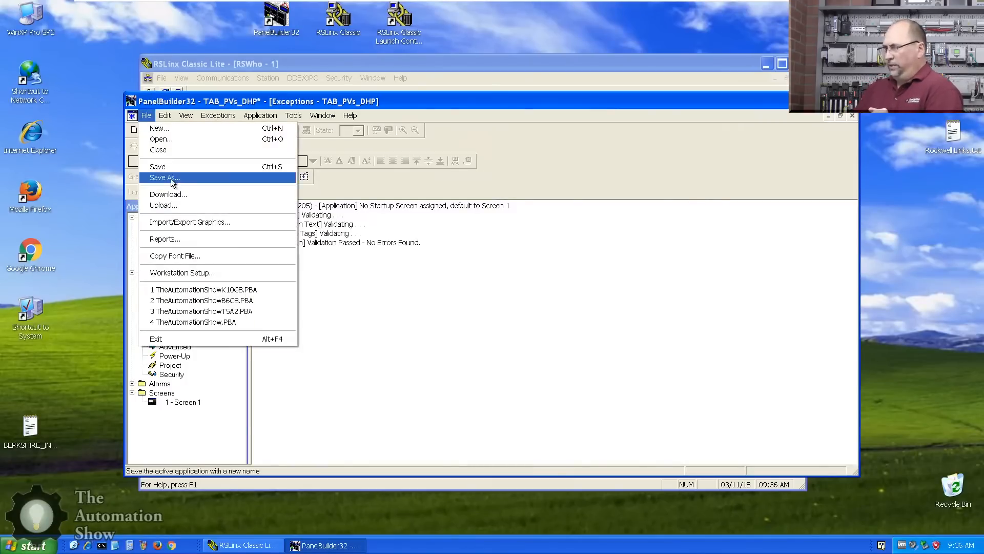
{"action": "left_click", "coordinate": [168, 193]}
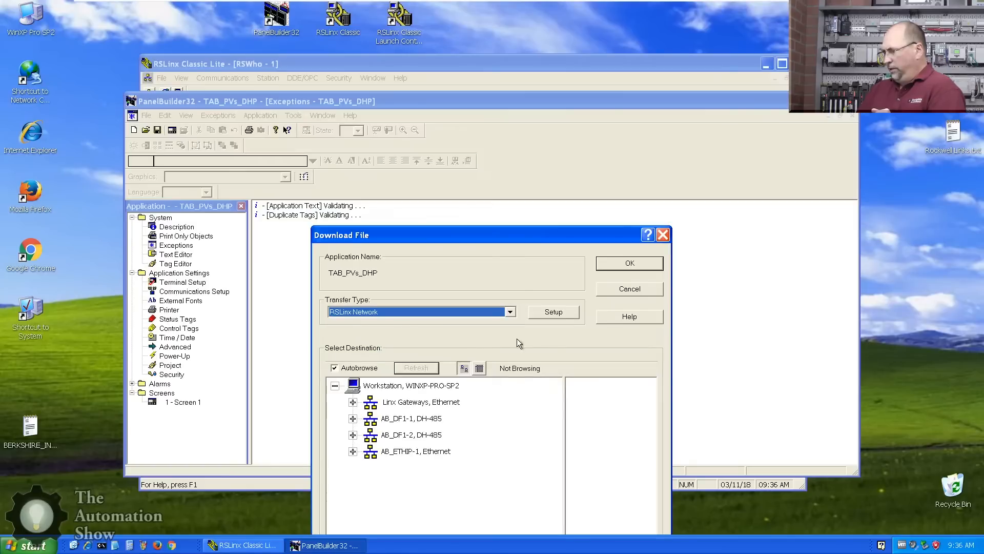
Step: Download to PanelView PV600C node 03 via AB_ETHIP-1, 1756-ENBT, backplane, 1756-DHRIO CH A
{"action": "left_click", "coordinate": [353, 451]}
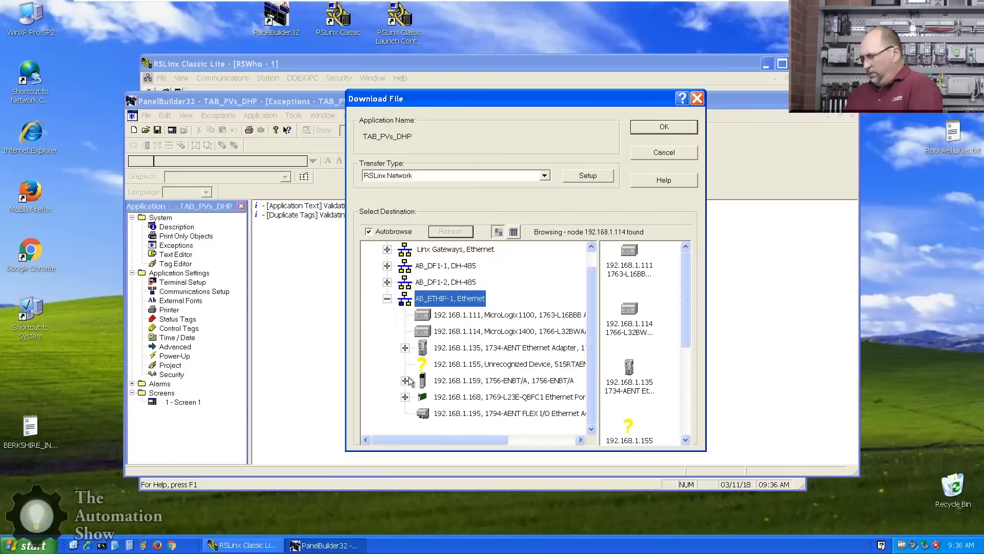
{"action": "left_click", "coordinate": [405, 380]}
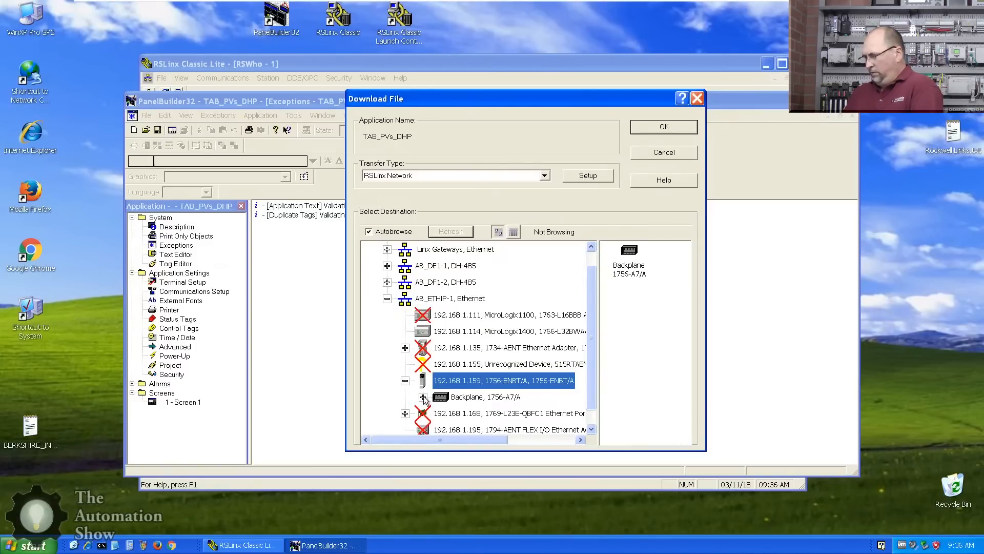
{"action": "left_click", "coordinate": [424, 397]}
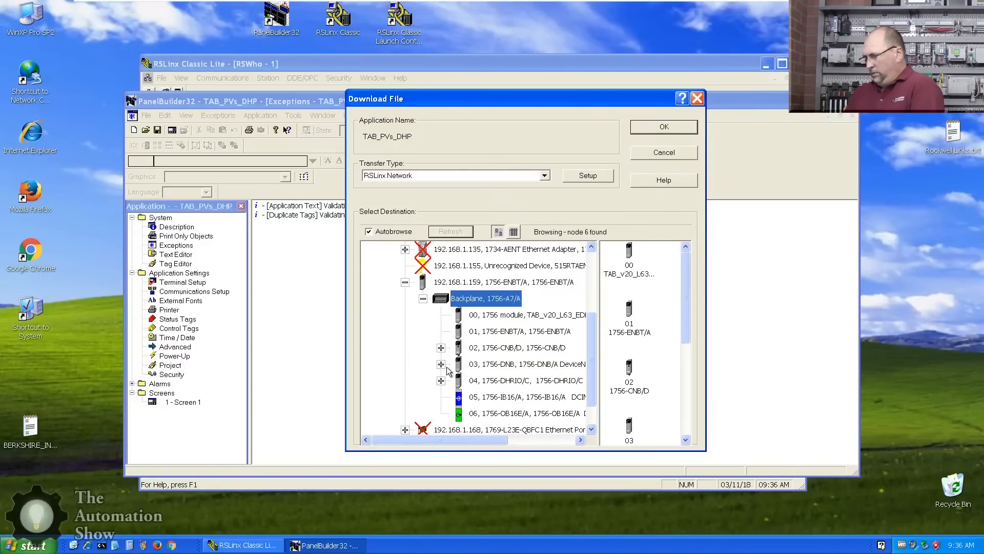
{"action": "left_click", "coordinate": [442, 380]}
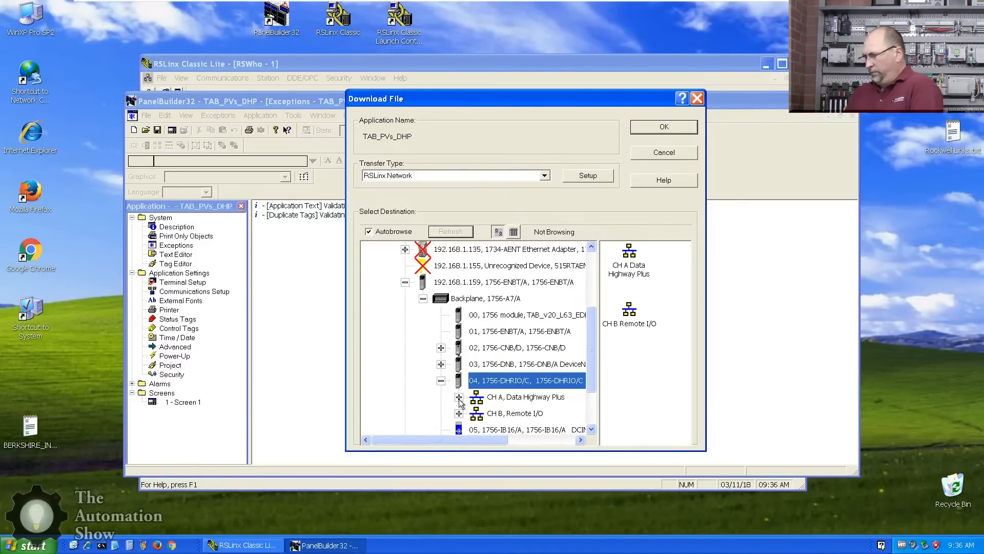
{"action": "left_click", "coordinate": [459, 397]}
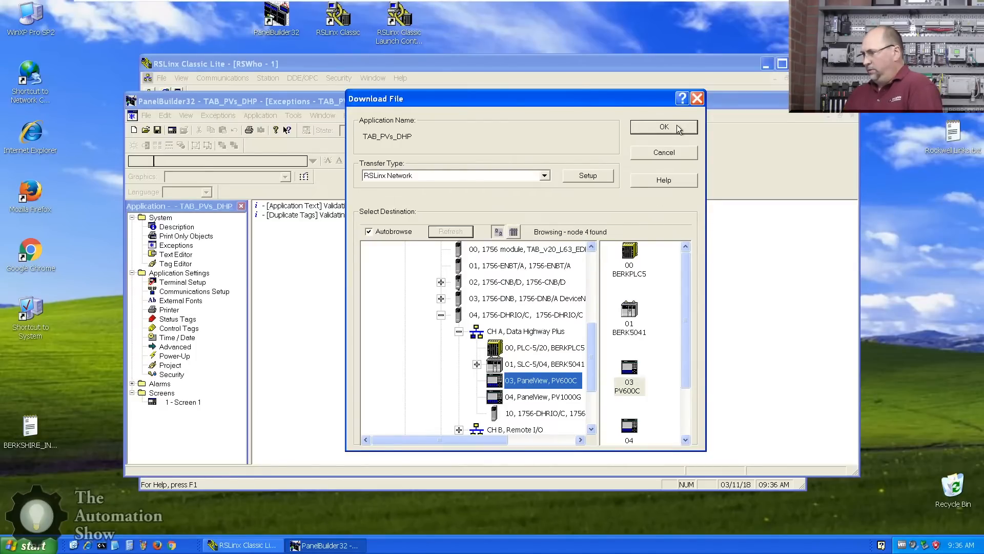
{"action": "left_click", "coordinate": [664, 126]}
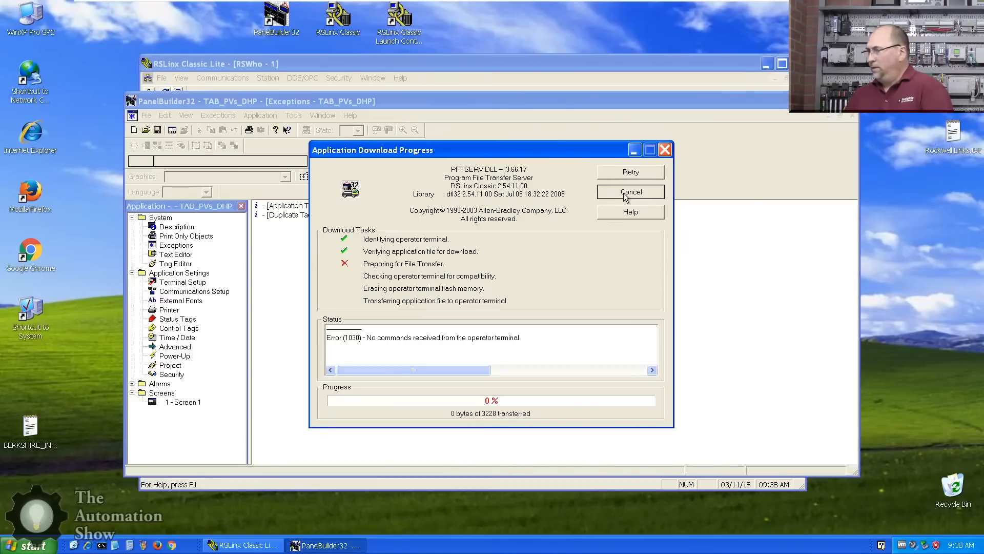
Step: Cancel the failed download and reopen the download setup's Transfer Type list
{"action": "left_click", "coordinate": [630, 192]}
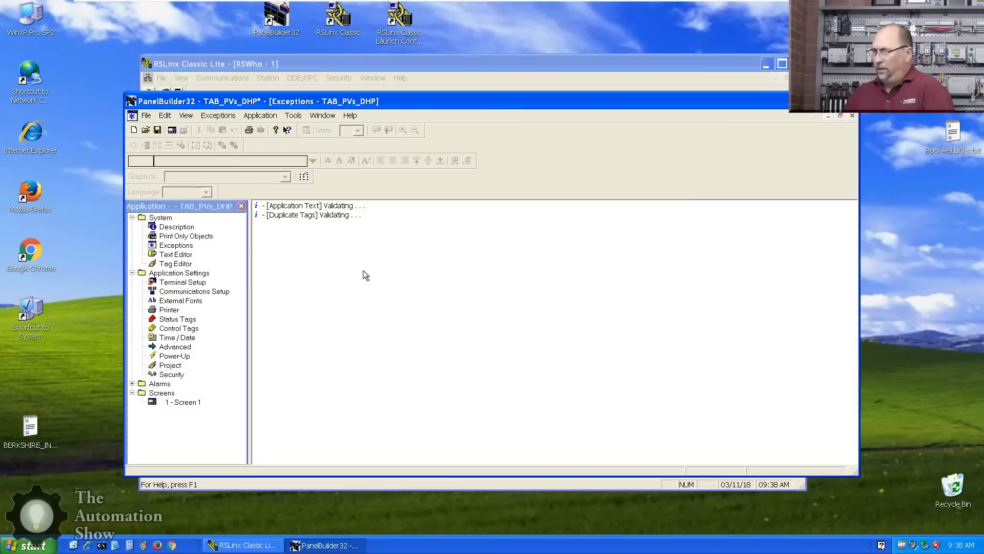
{"action": "left_click", "coordinate": [145, 115]}
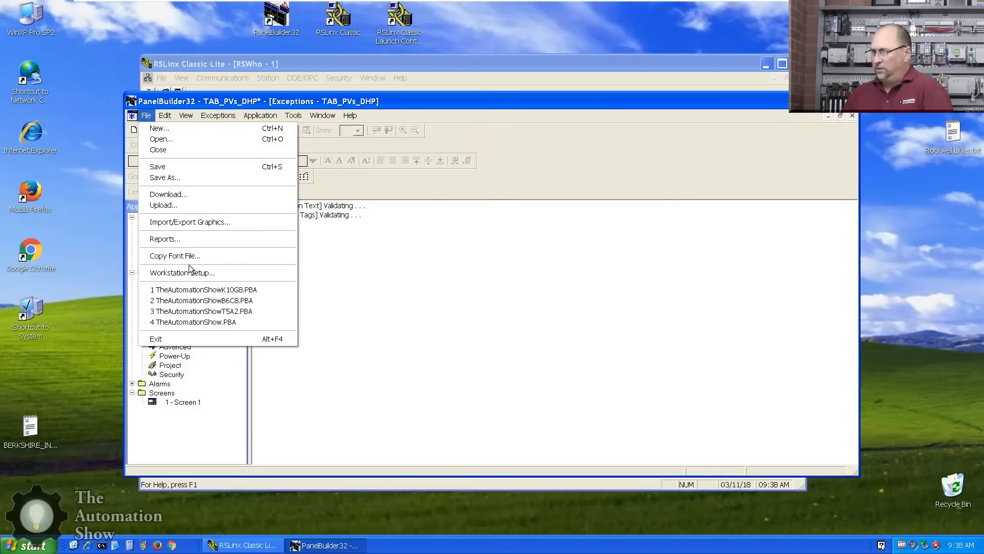
{"action": "left_click", "coordinate": [168, 194]}
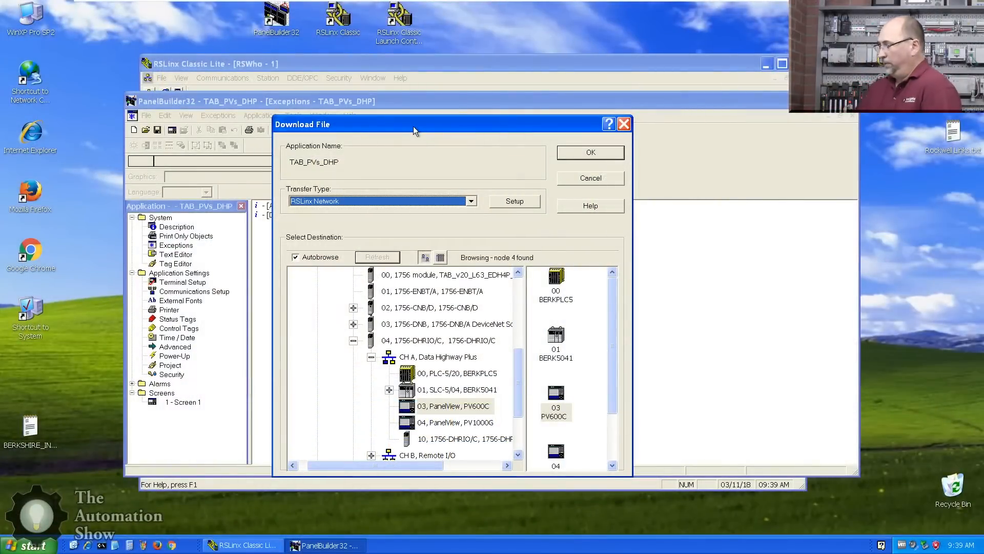
{"action": "left_click", "coordinate": [470, 200]}
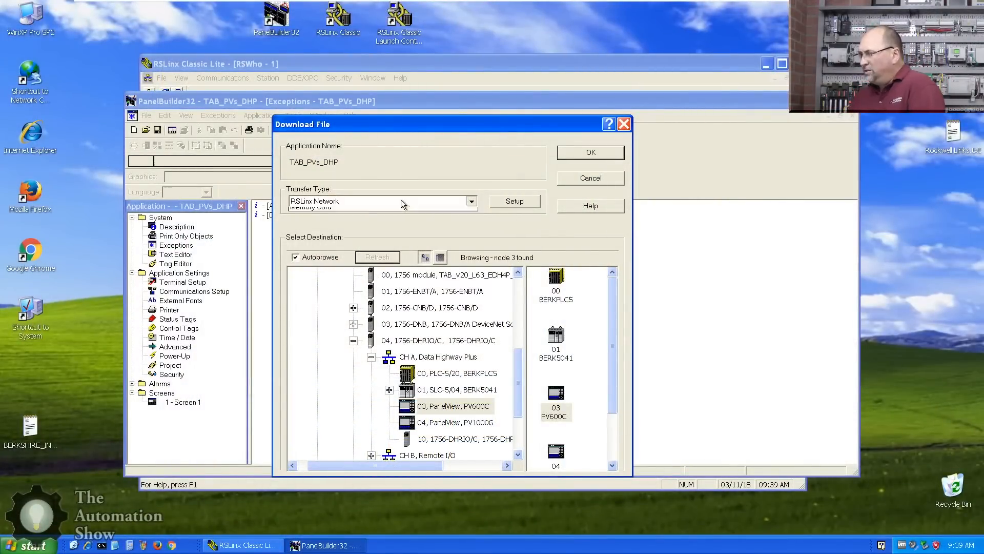
Step: Confirm in RSLinx that AB_DF1-2 is running and detects the PV600C at node 01
{"action": "left_click", "coordinate": [470, 201]}
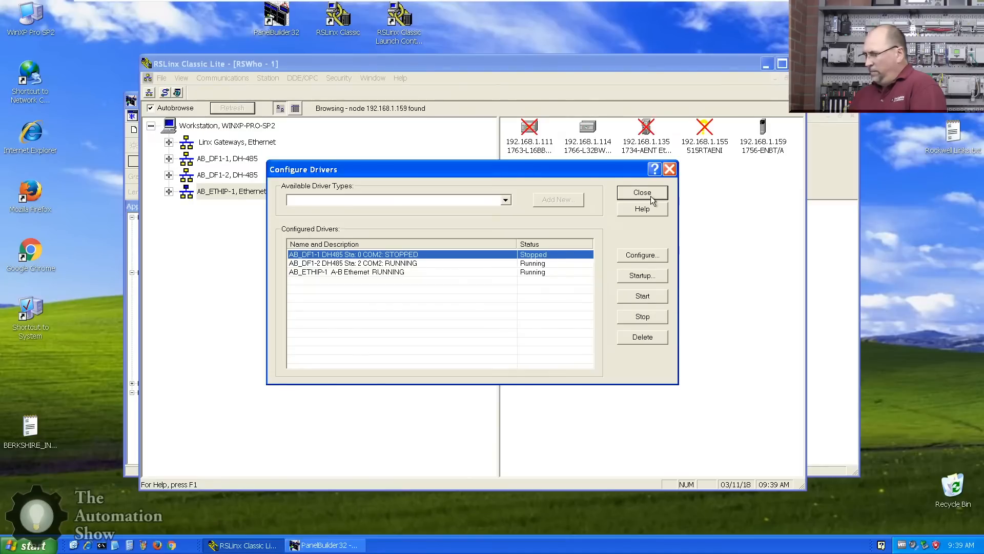
{"action": "left_click", "coordinate": [642, 193]}
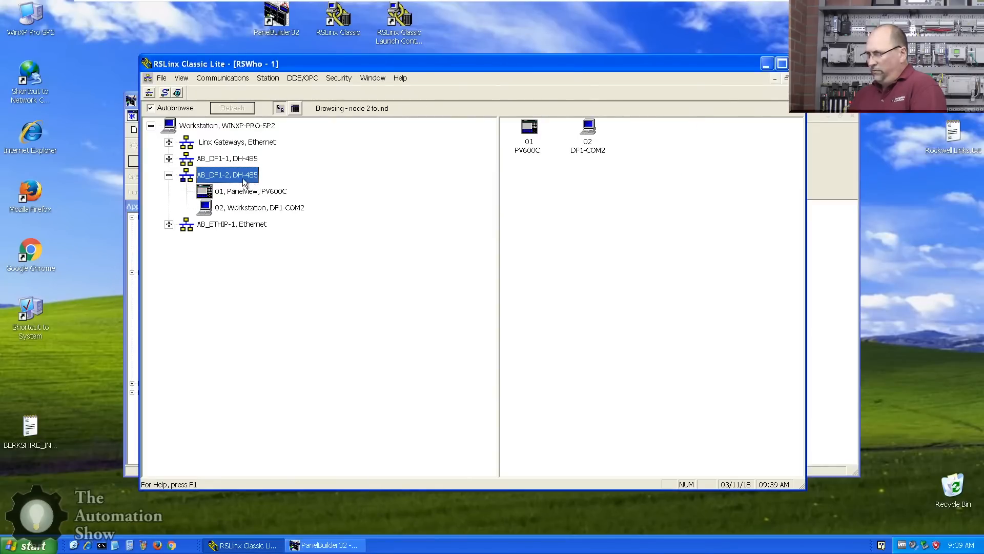
{"action": "mouse_move", "coordinate": [213, 181]}
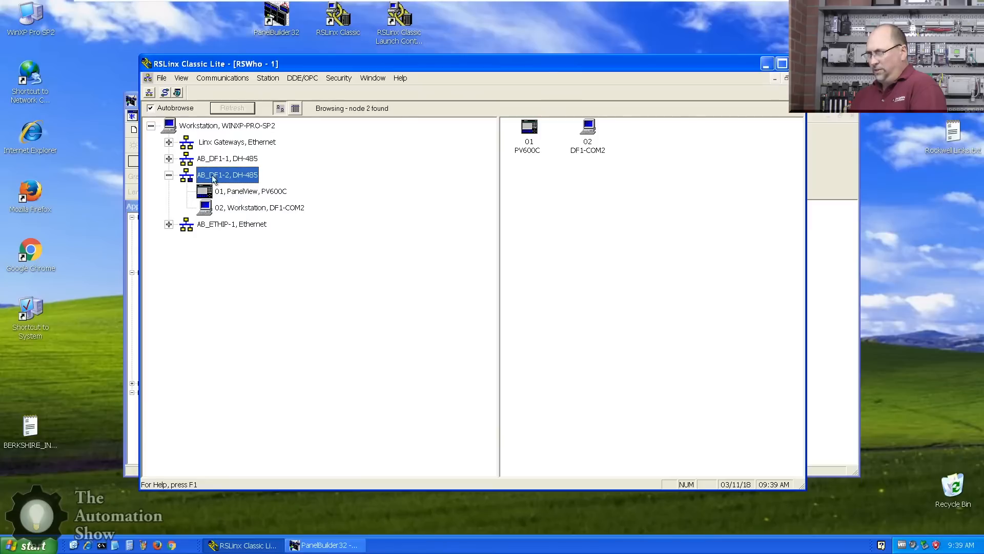
{"action": "mouse_move", "coordinate": [525, 62]}
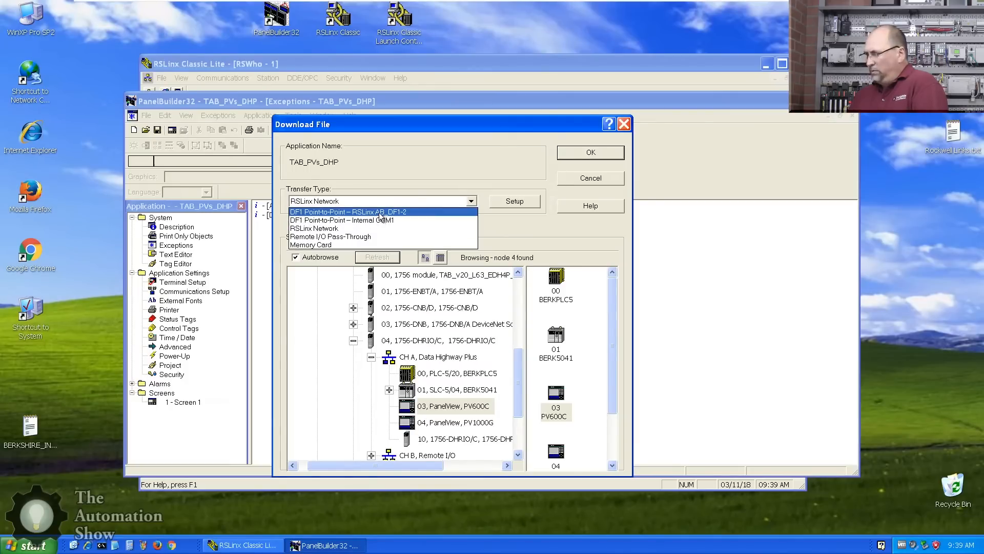
Step: Download using Transfer Type DF1 Point-to-Point through RSLinx AB_DF1-2
{"action": "left_click", "coordinate": [349, 212]}
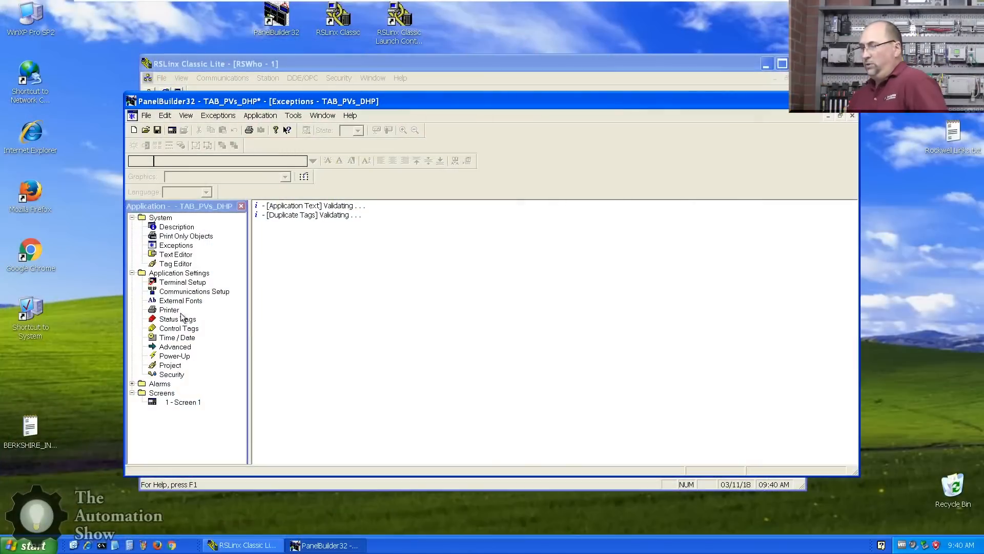
{"action": "mouse_move", "coordinate": [157, 129]}
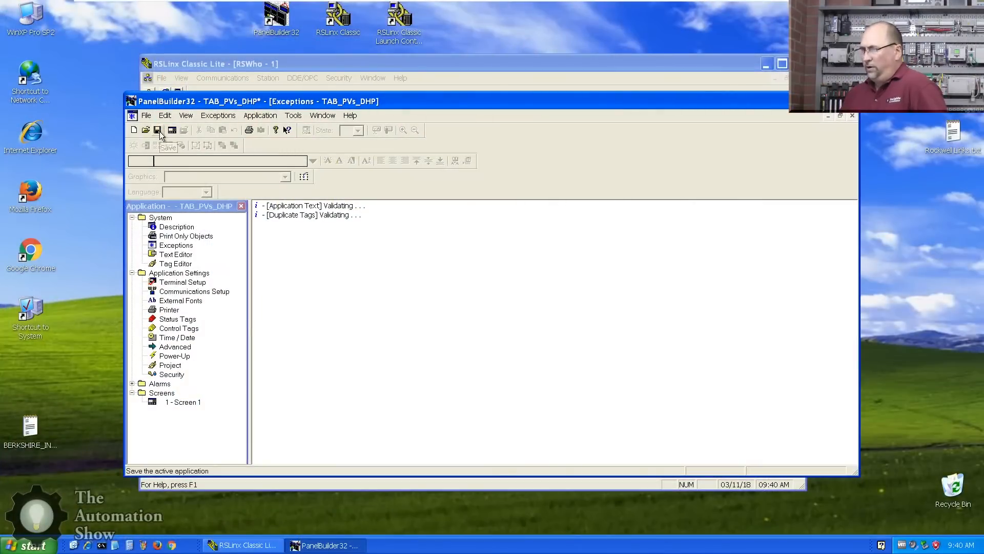
Step: Save the application, then save a copy as TAB_PVs10K_DHP.PBA
{"action": "left_click", "coordinate": [158, 130]}
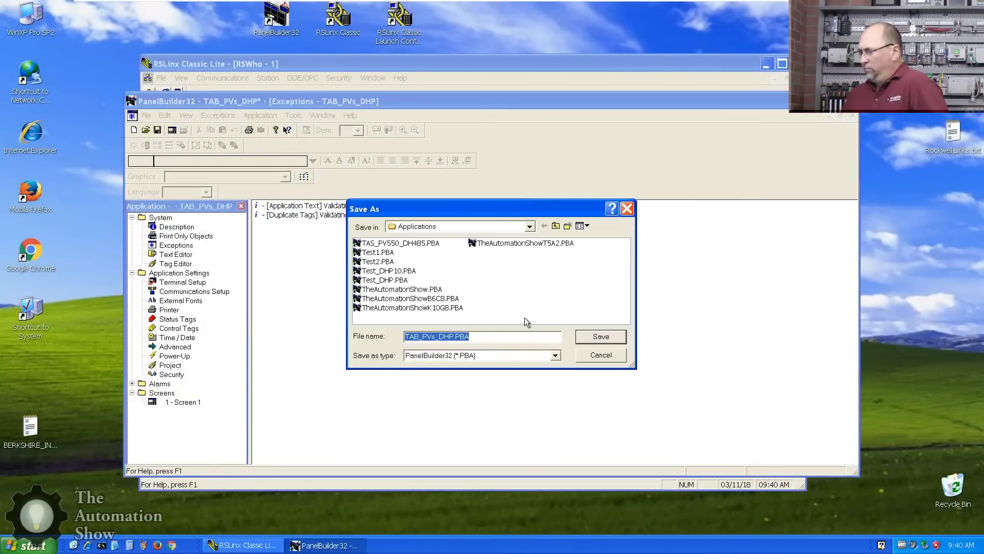
{"action": "left_click", "coordinate": [599, 336]}
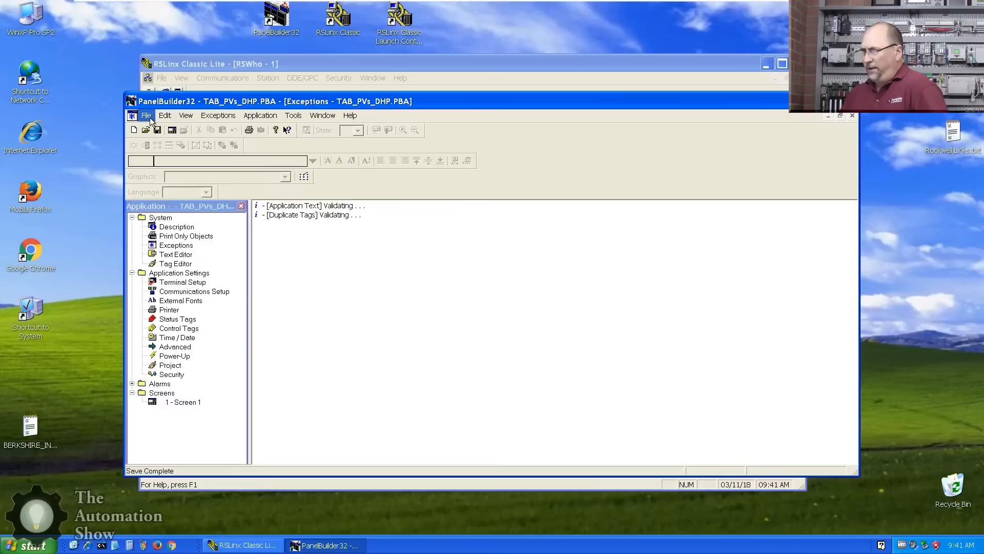
{"action": "left_click", "coordinate": [146, 115]}
{"action": "type", "text": "TAB_PVs10K_DHP.PBA"}
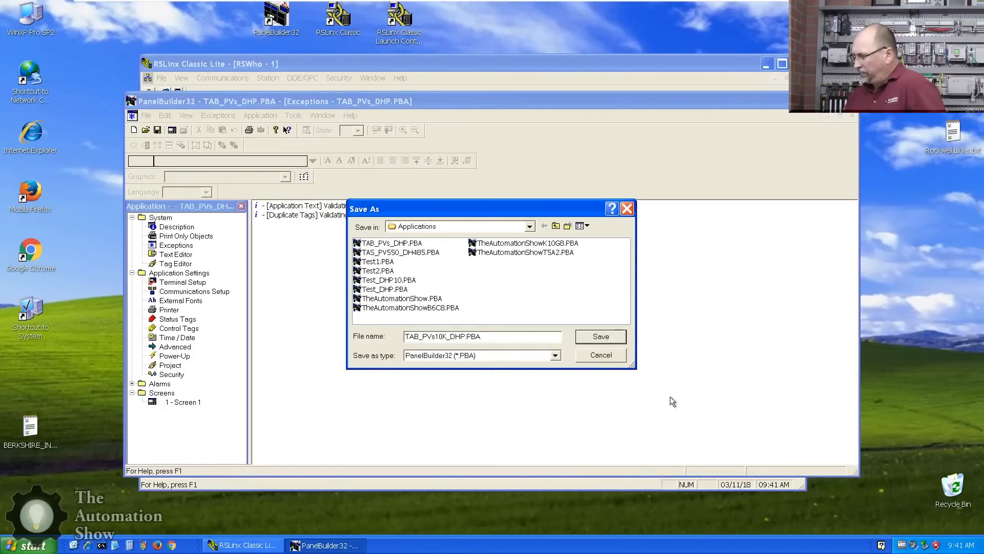
{"action": "left_click", "coordinate": [598, 336]}
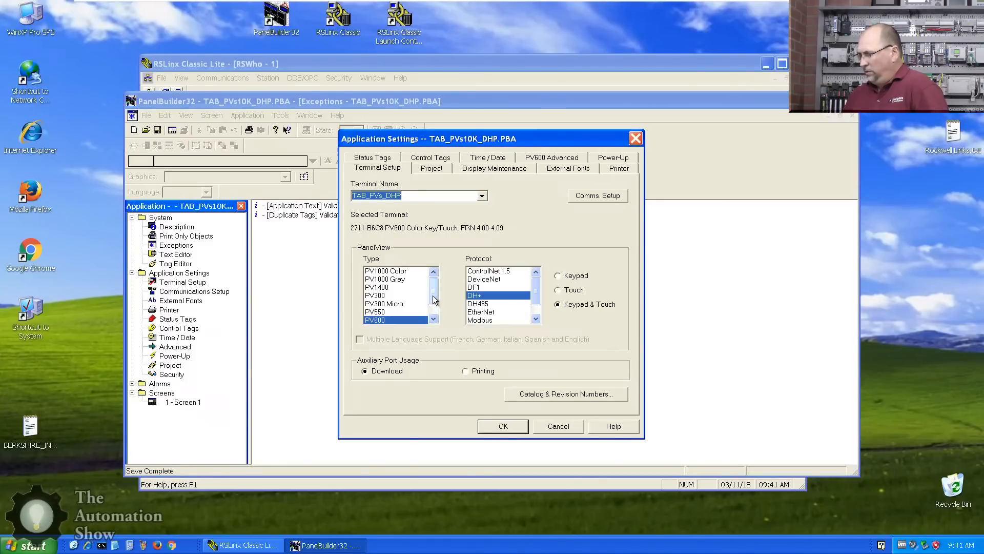
Step: Switch the terminal to PV1000 Gray keypad at node address 4, accepting both conversion prompts
{"action": "left_click", "coordinate": [385, 279]}
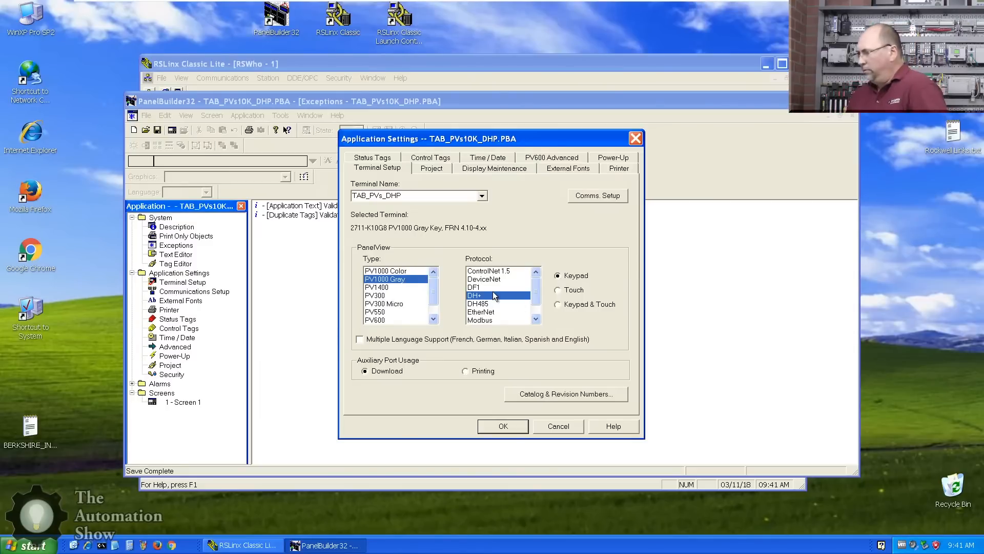
{"action": "mouse_move", "coordinate": [533, 400]}
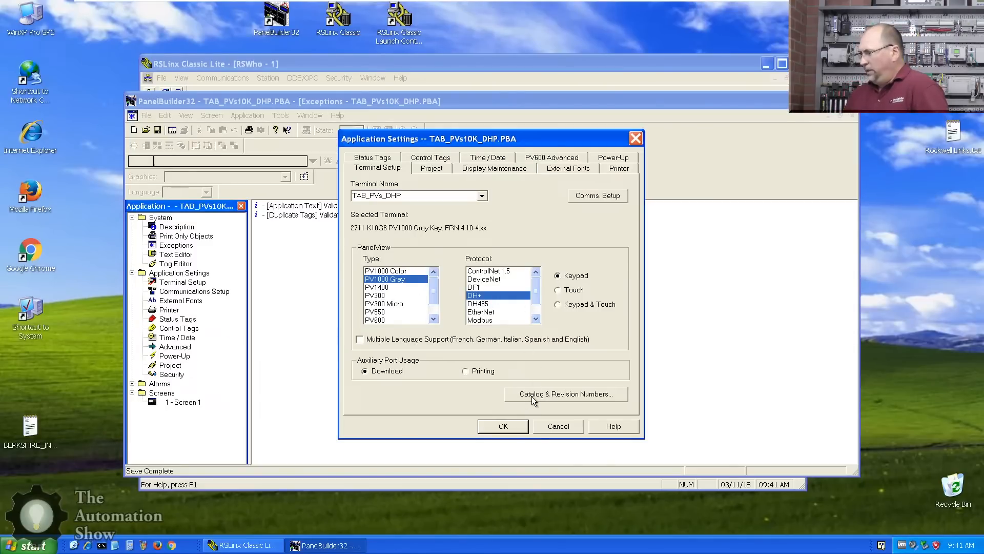
{"action": "left_click", "coordinate": [597, 196]}
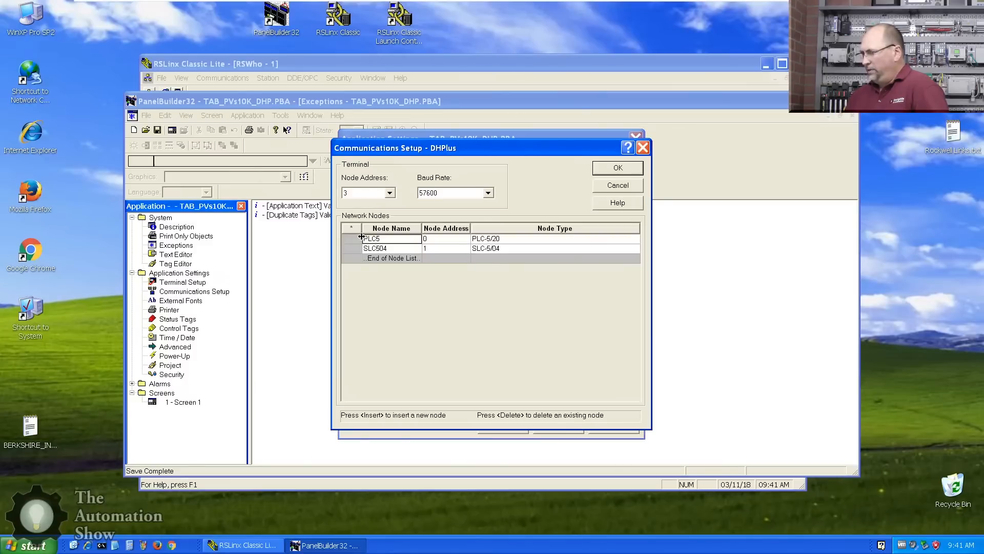
{"action": "type", "text": "4"}
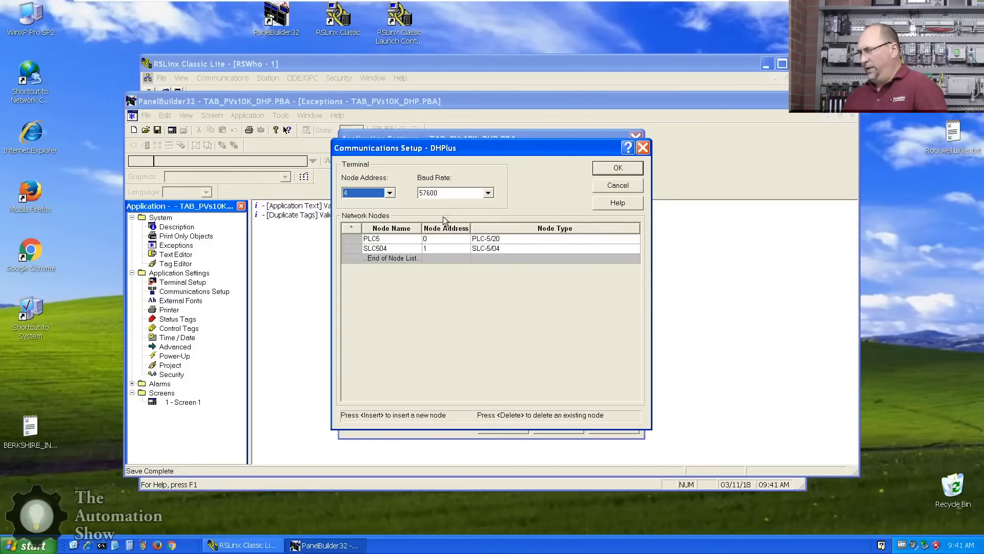
{"action": "left_click", "coordinate": [615, 168]}
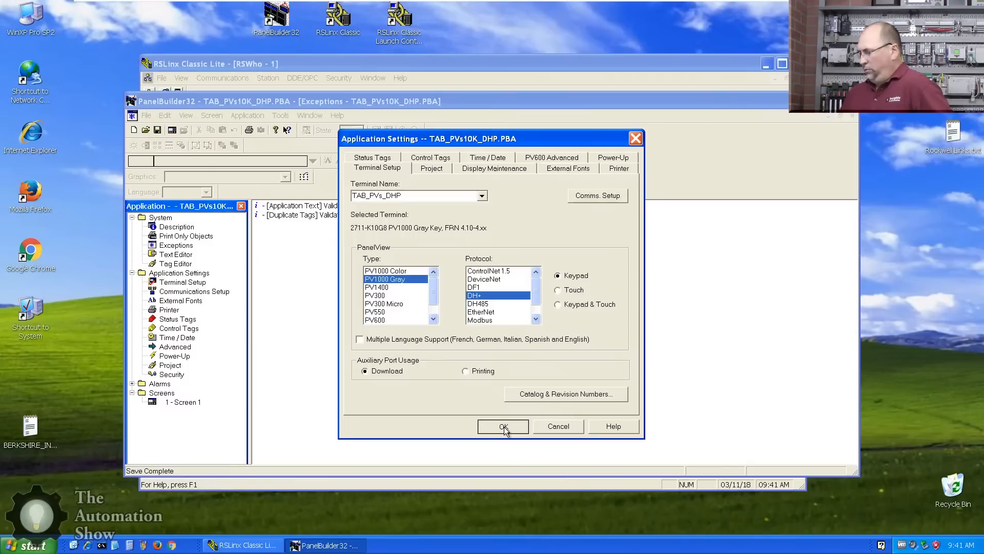
{"action": "left_click", "coordinate": [503, 426]}
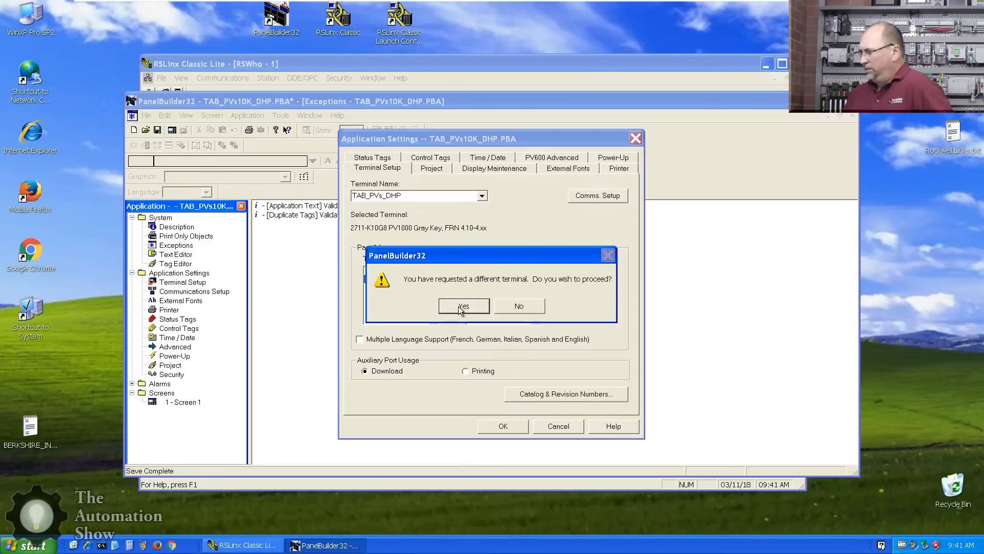
{"action": "left_click", "coordinate": [463, 307]}
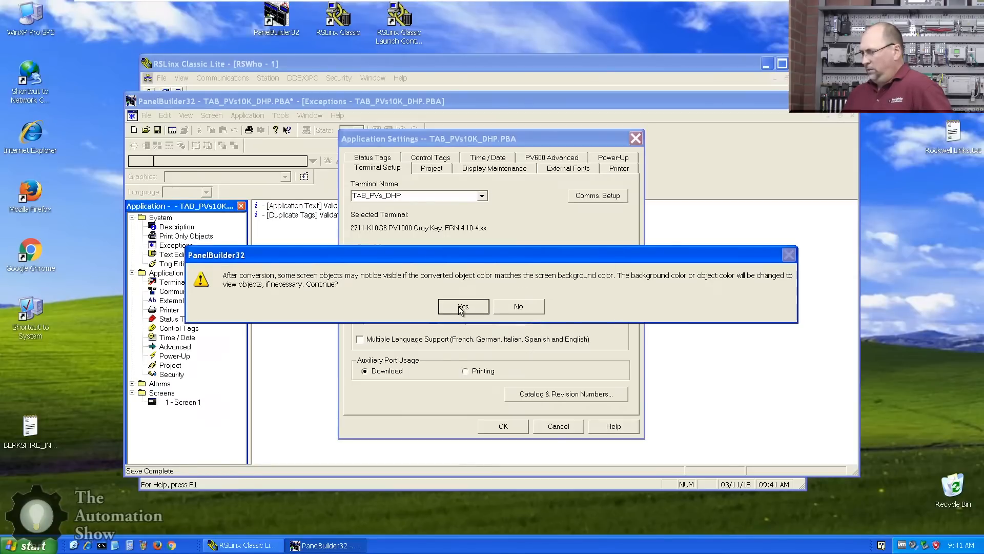
{"action": "mouse_move", "coordinate": [320, 282]}
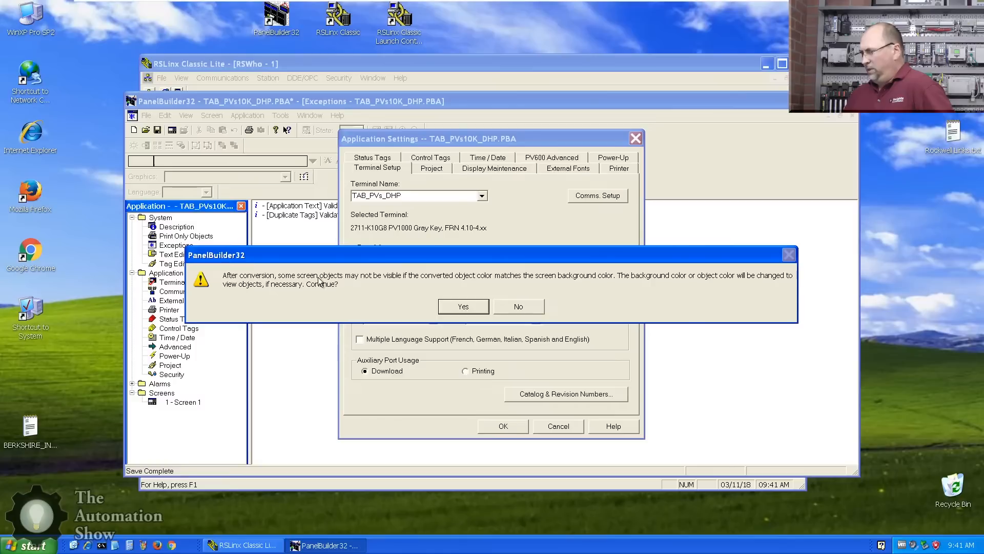
{"action": "mouse_move", "coordinate": [483, 282]}
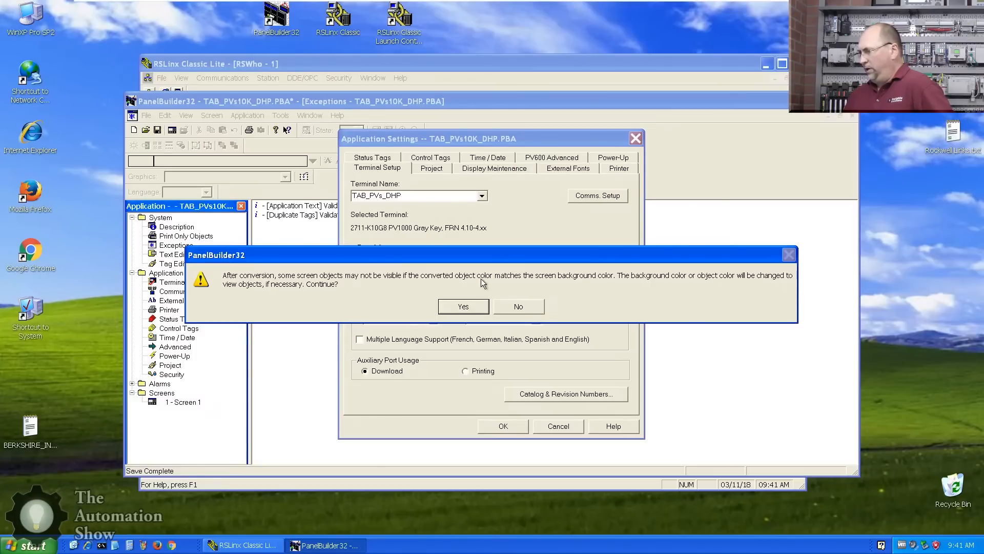
{"action": "left_click", "coordinate": [463, 307]}
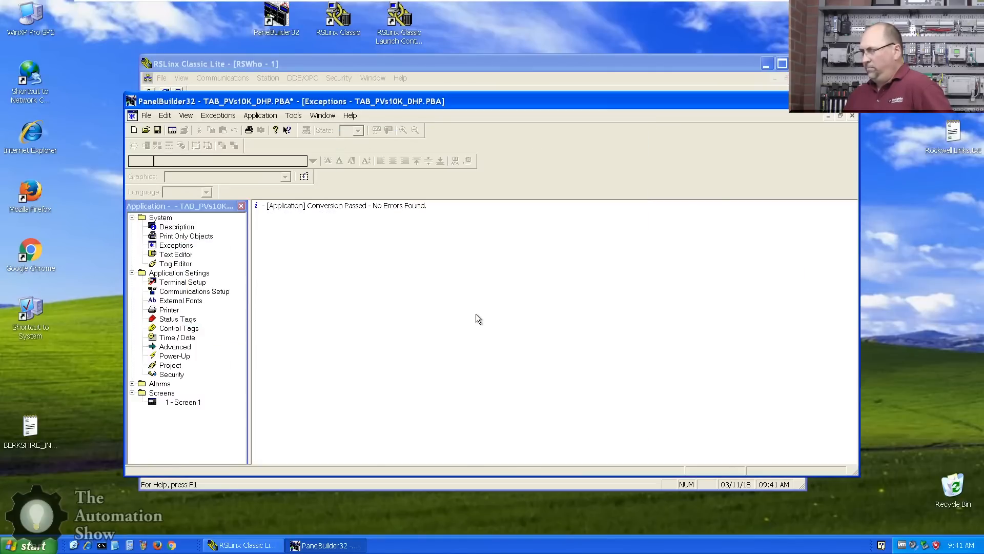
{"action": "mouse_move", "coordinate": [182, 407]}
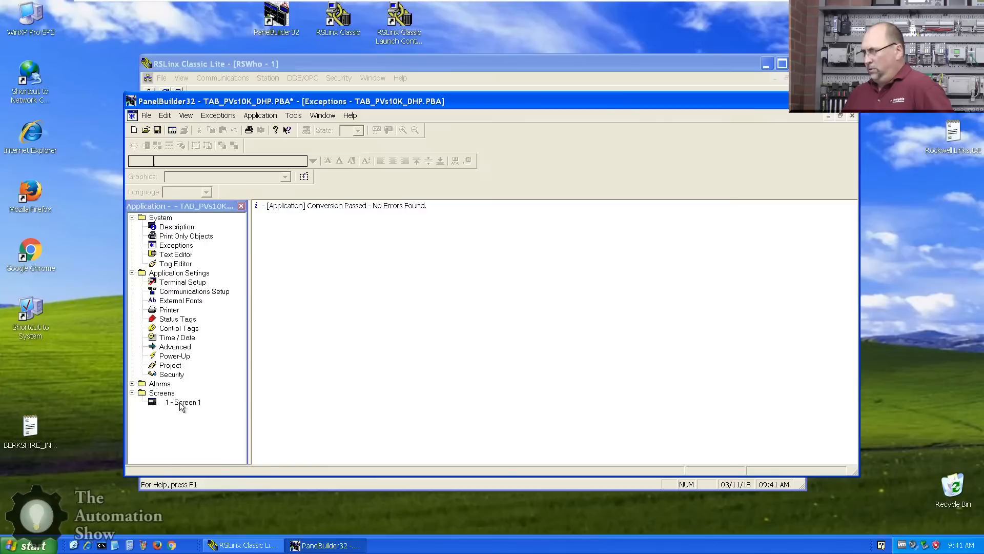
Step: Open Screen 1 to view its PV1000 keypad layout with labels and numeric displays
{"action": "double_click", "coordinate": [182, 402]}
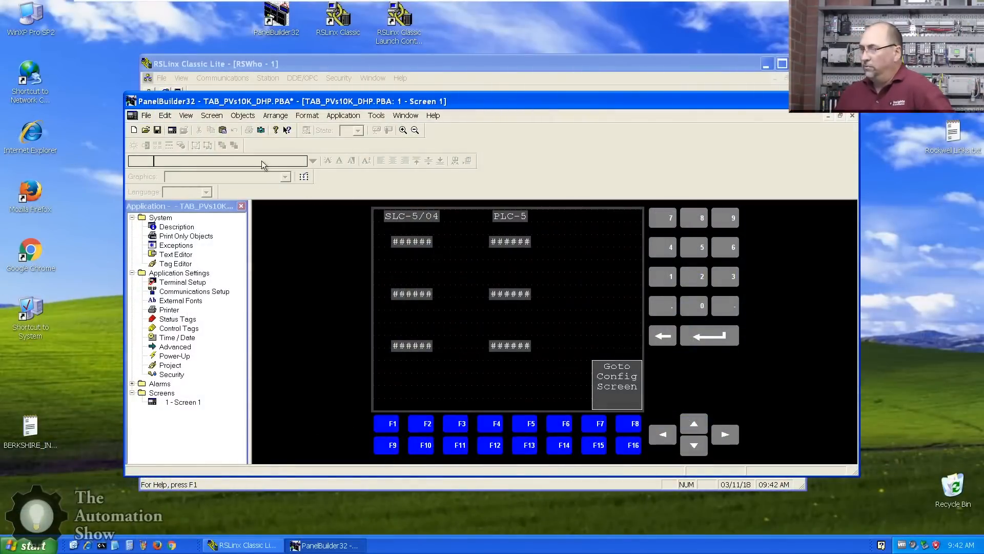
Step: Start a download, then jump from Error 3032 to the offending Goto Config Screen object
{"action": "left_click", "coordinate": [145, 115]}
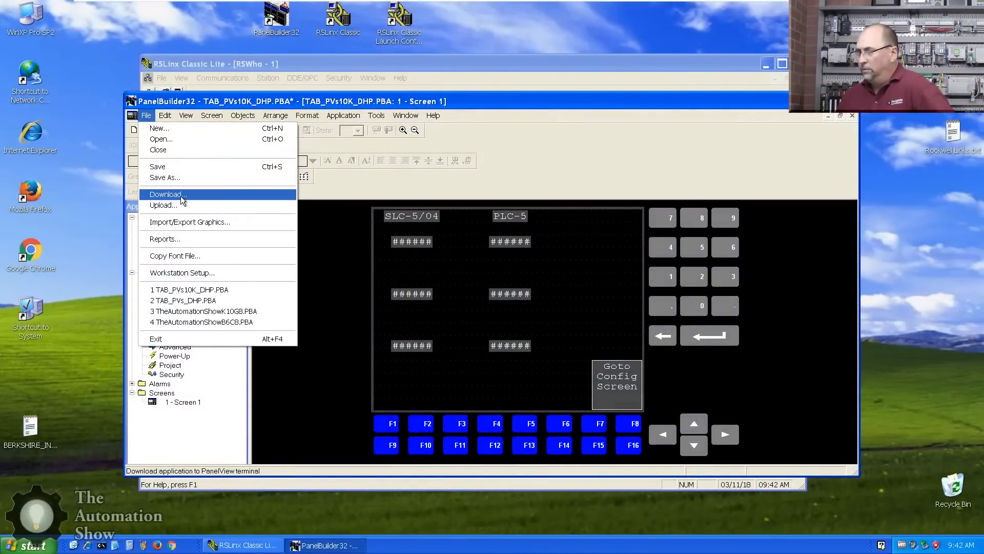
{"action": "left_click", "coordinate": [168, 194]}
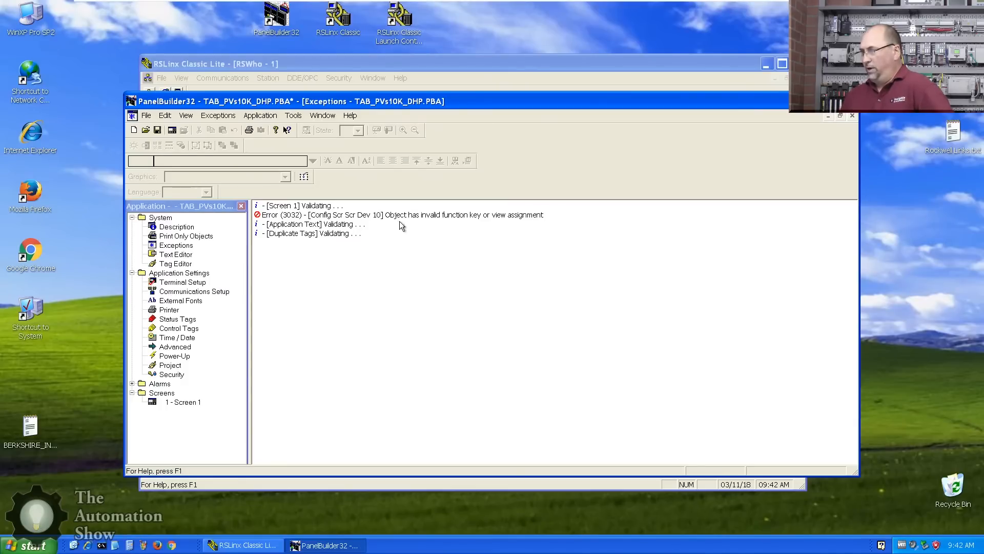
{"action": "mouse_move", "coordinate": [720, 204]}
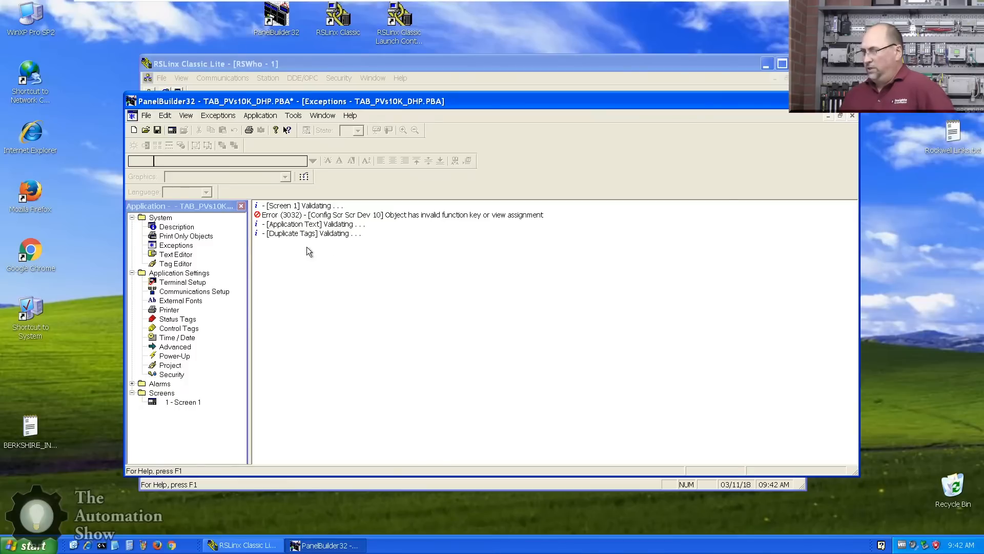
{"action": "double_click", "coordinate": [183, 402]}
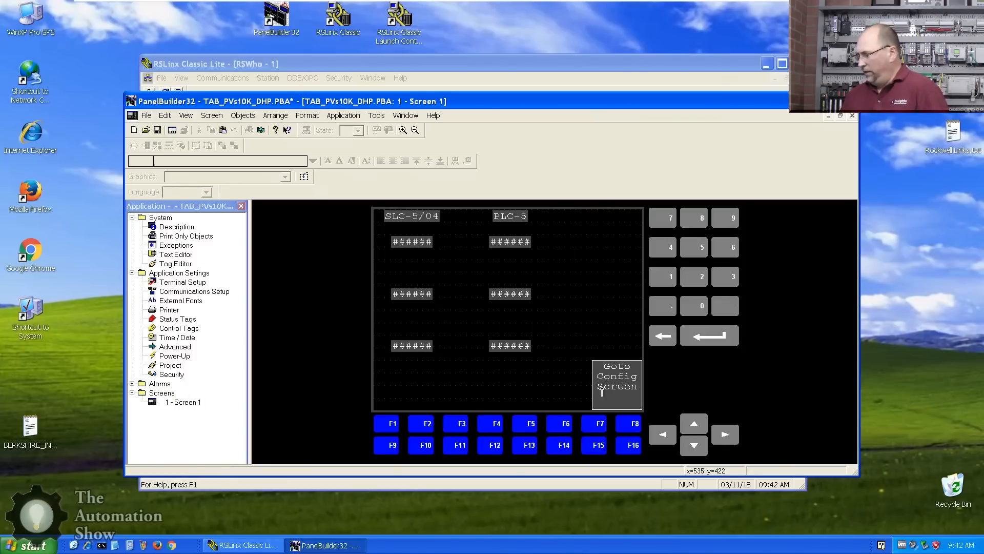
Step: Assign function key F1 to the Goto Config Screen button and add F1 to its text
{"action": "double_click", "coordinate": [615, 384]}
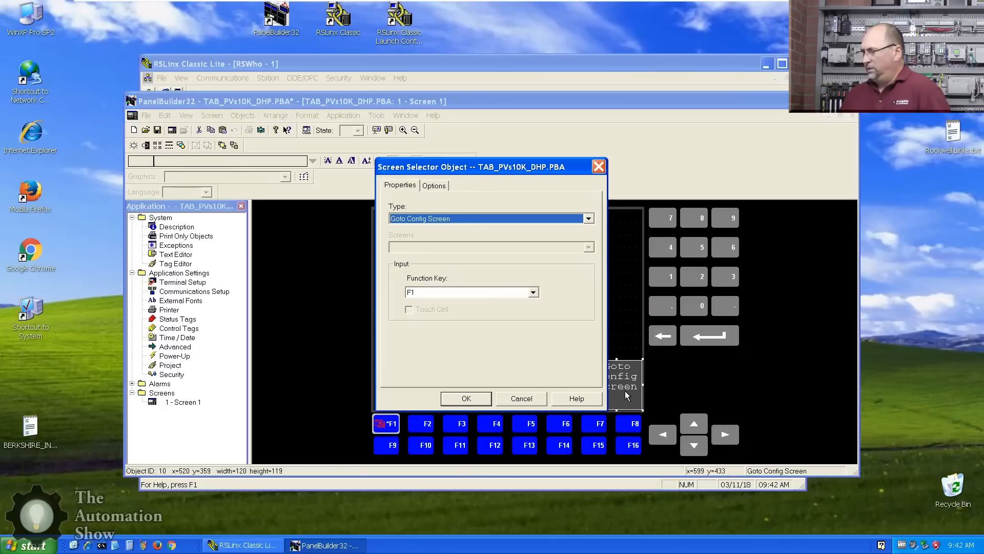
{"action": "left_click", "coordinate": [433, 185]}
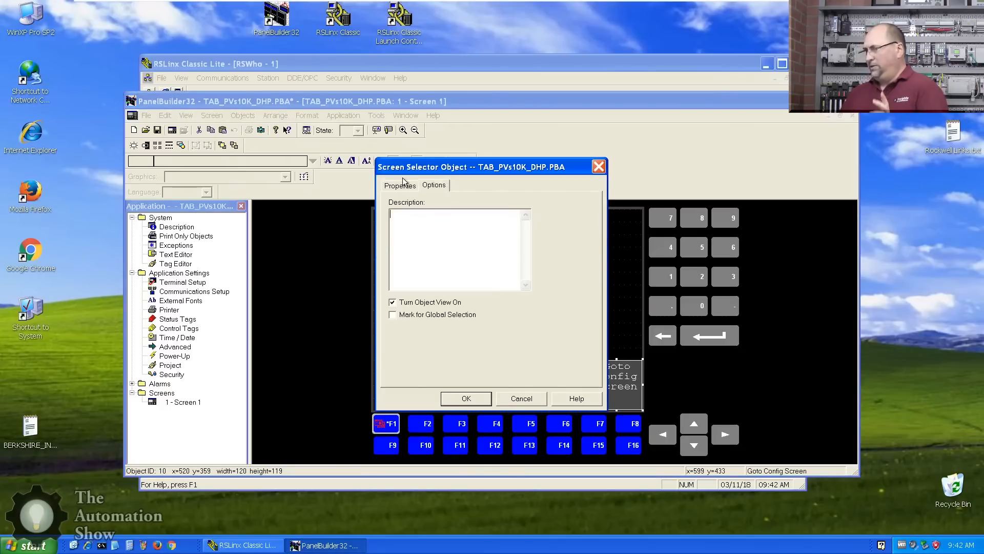
{"action": "left_click", "coordinate": [400, 185]}
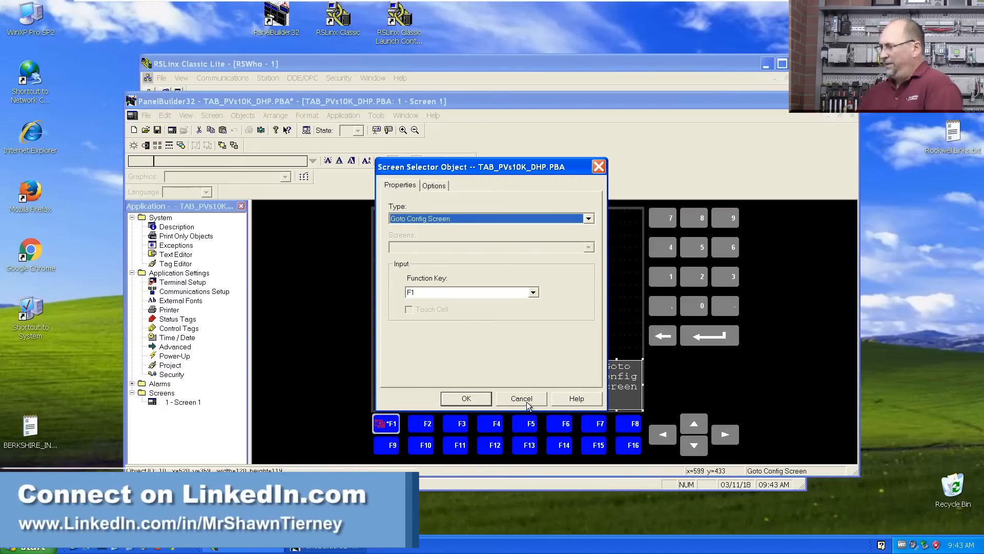
{"action": "left_click", "coordinate": [521, 398]}
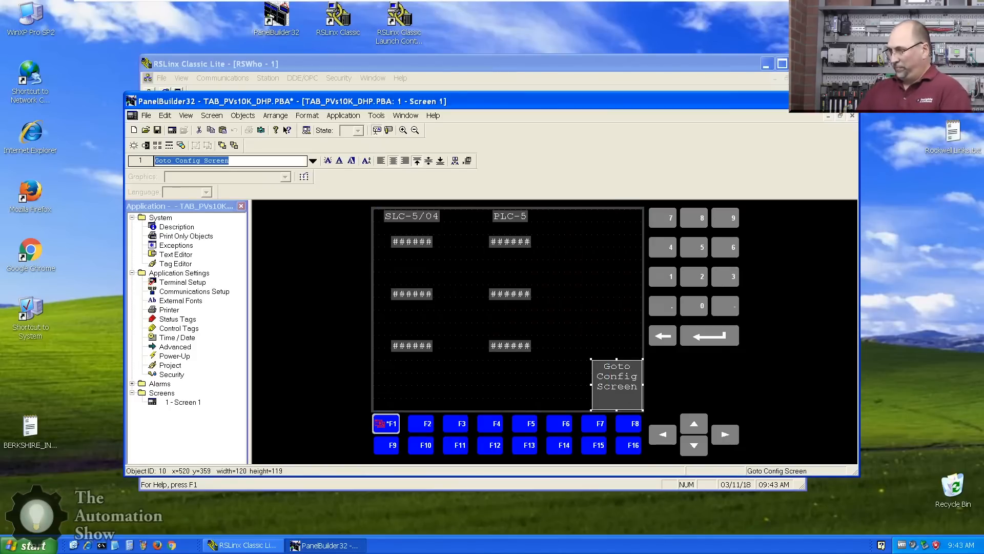
{"action": "type", "text": "F1"}
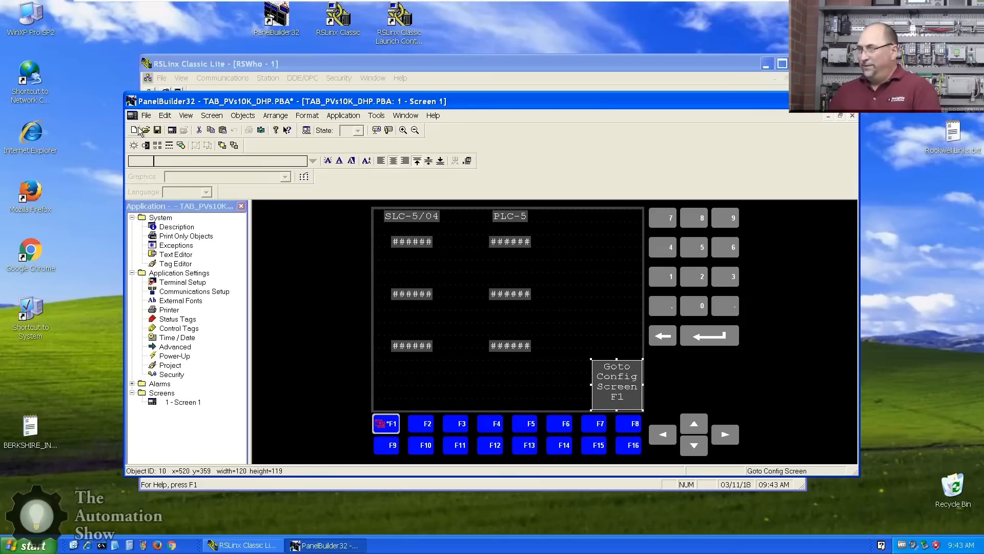
Step: Save TAB_PVs10K_DHP and start its DF1 point-to-point download to the terminal
{"action": "left_click", "coordinate": [156, 130]}
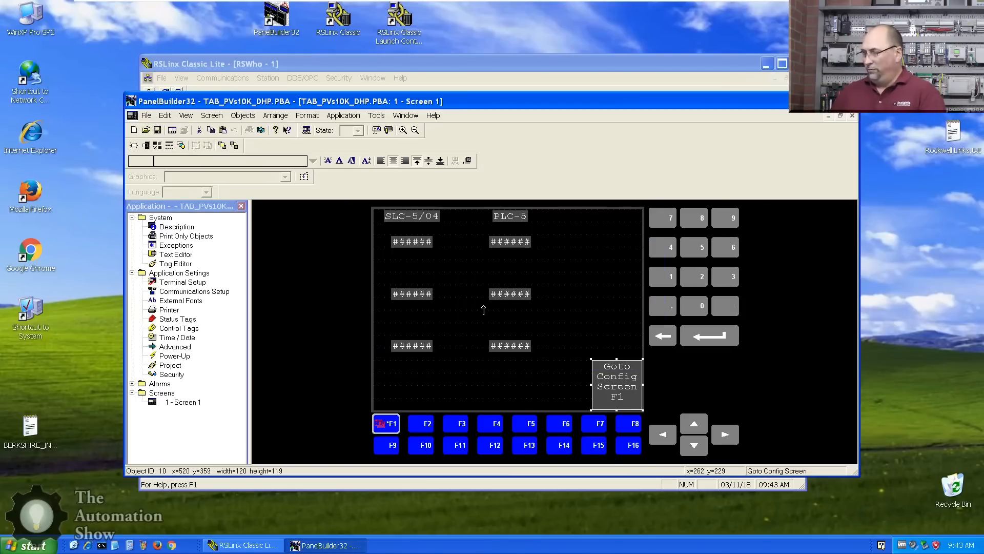
{"action": "left_click", "coordinate": [145, 114]}
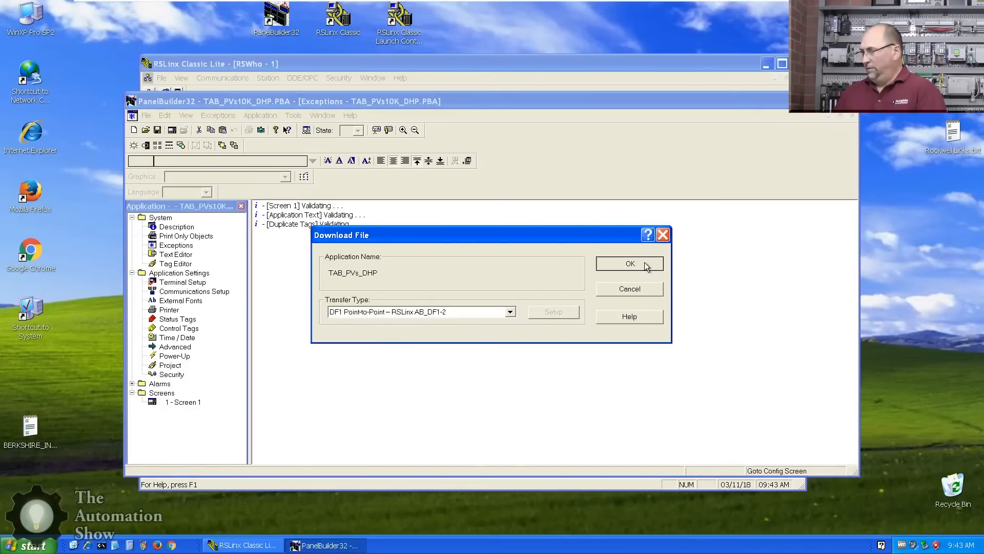
{"action": "left_click", "coordinate": [629, 263]}
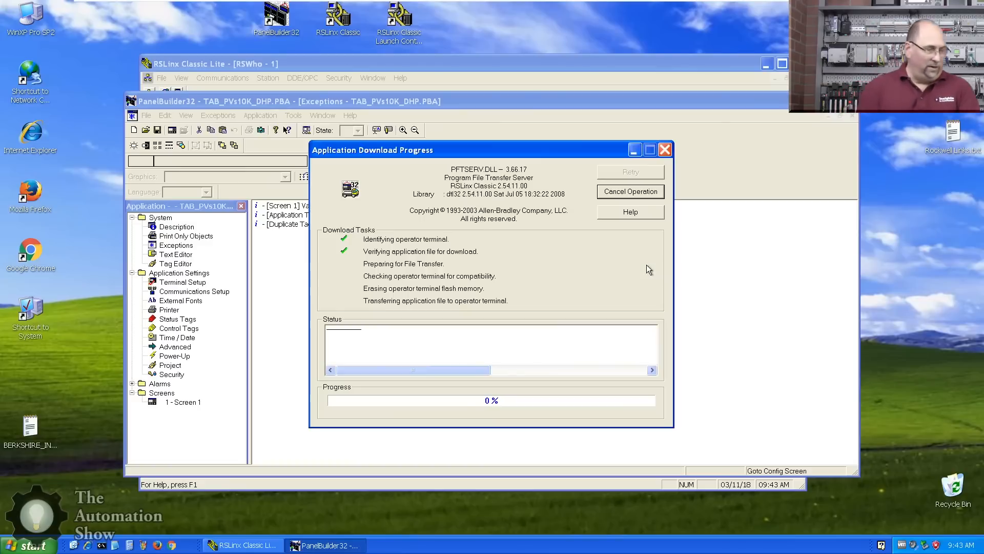